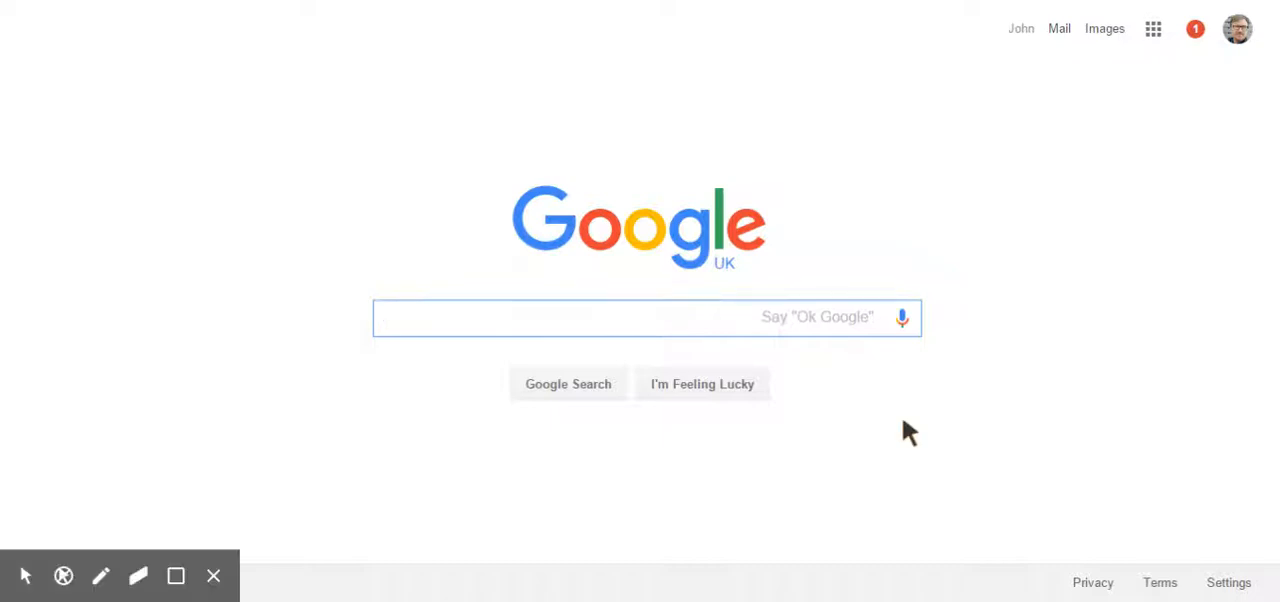
# Voice-search 'pubs in Cork city centre' and scroll down the rated pub results.
pyautogui.click(640, 317)
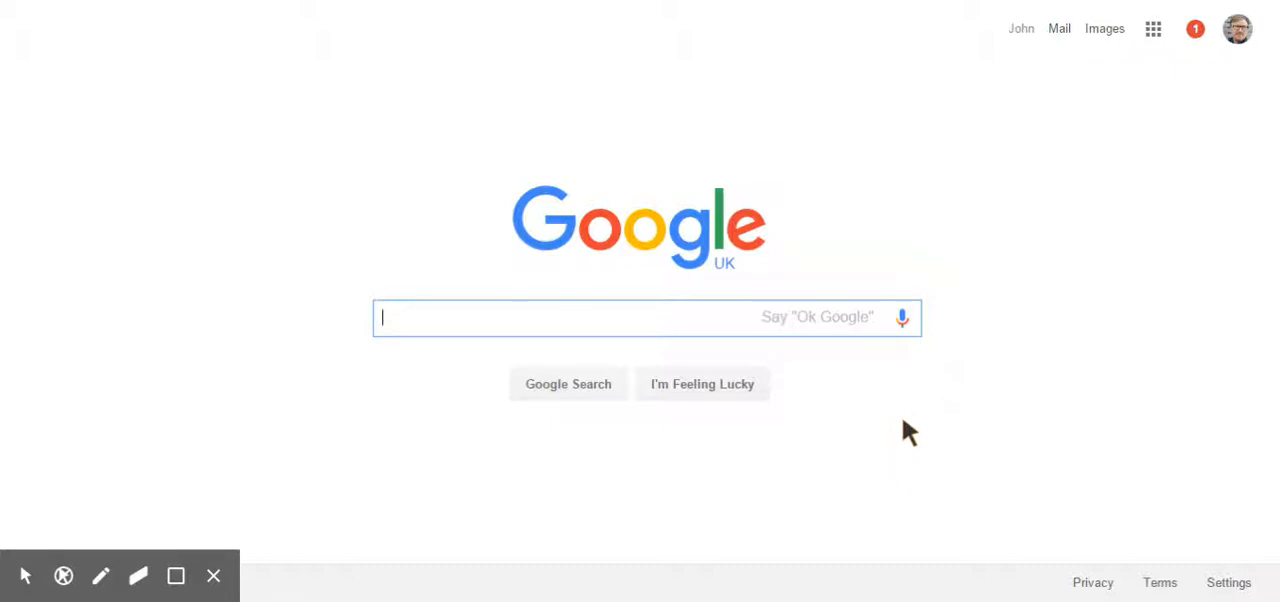
pyautogui.moveTo(1030, 477)
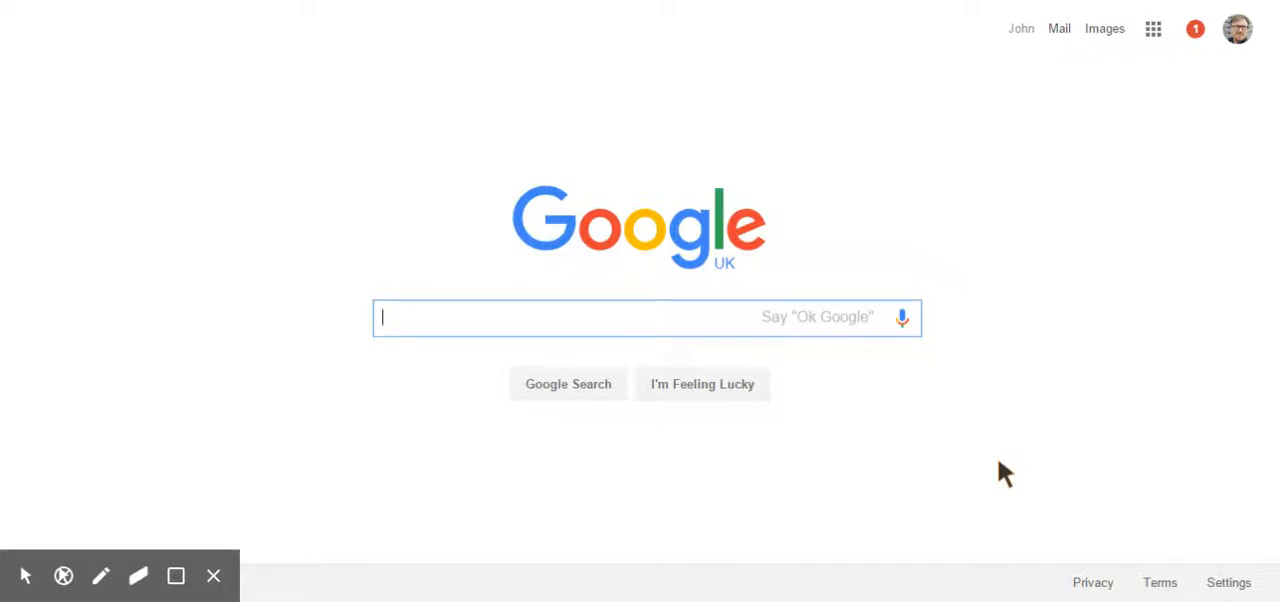
pyautogui.moveTo(903, 417)
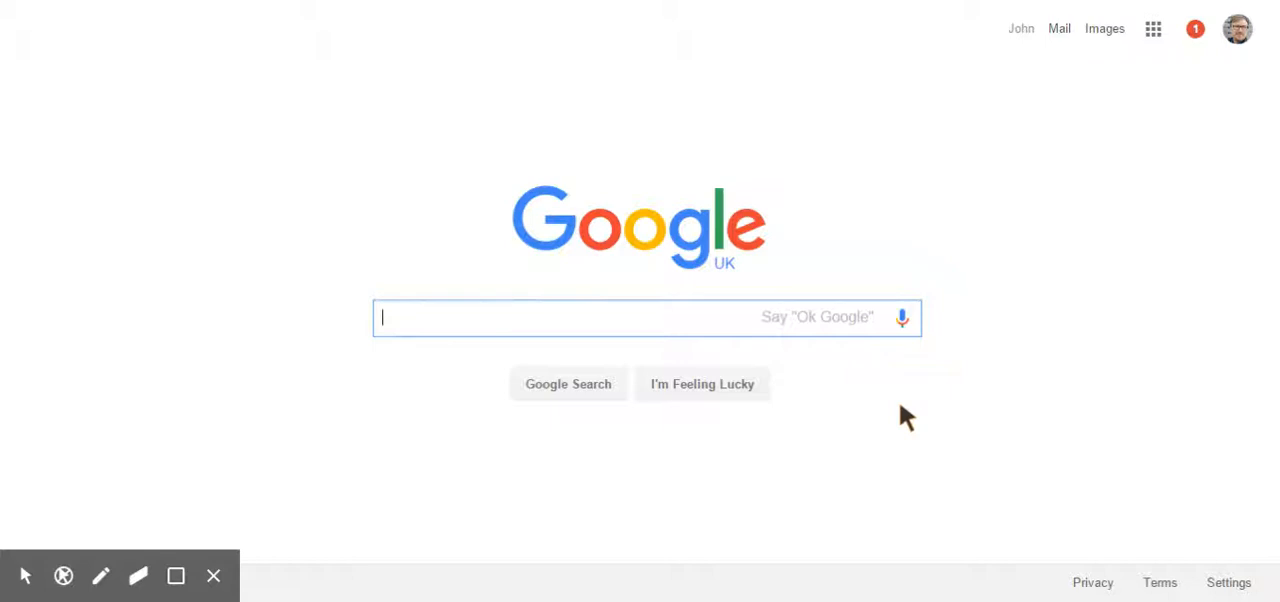
pyautogui.moveTo(1030, 437)
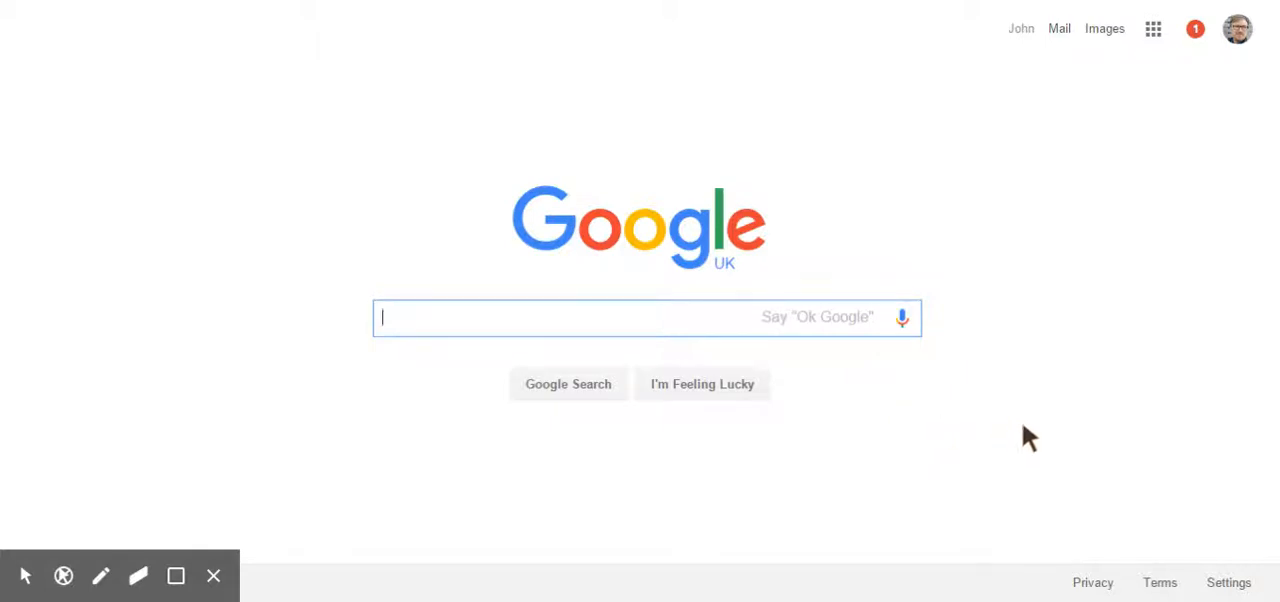
pyautogui.moveTo(1107, 346)
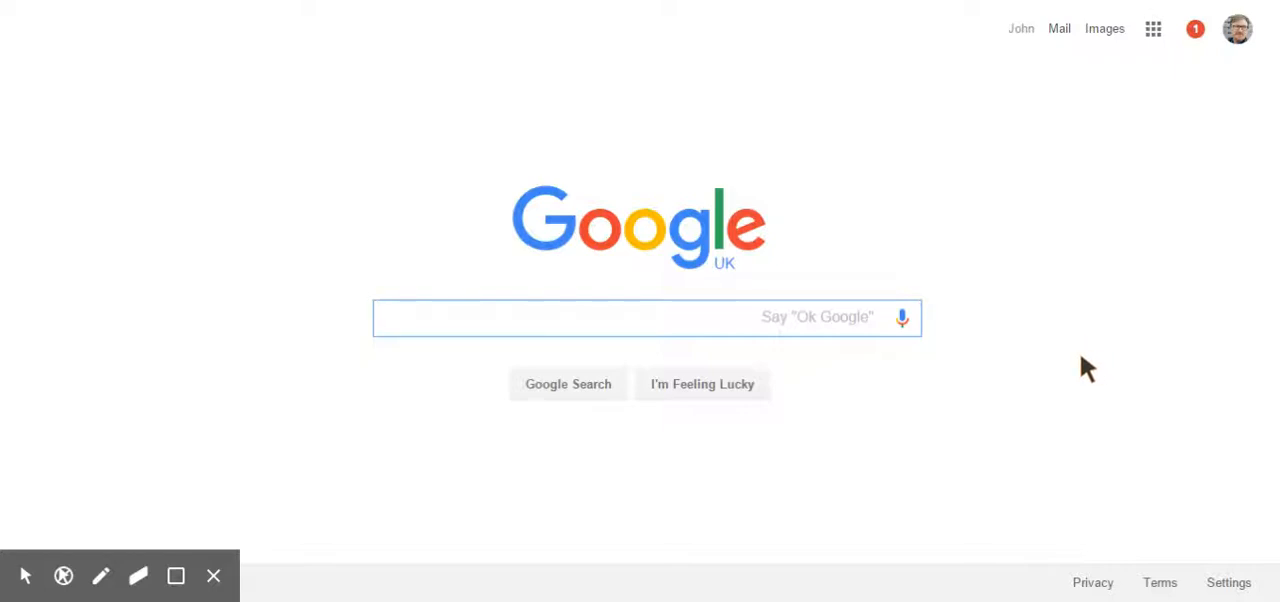
pyautogui.click(901, 317)
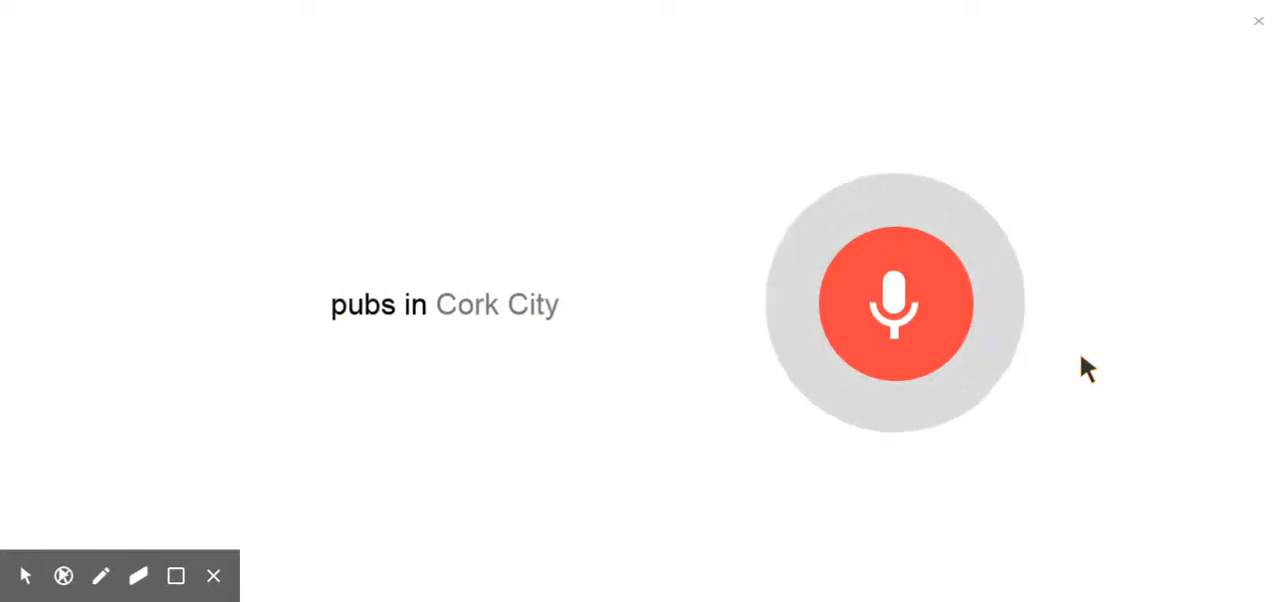
pyautogui.click(895, 304)
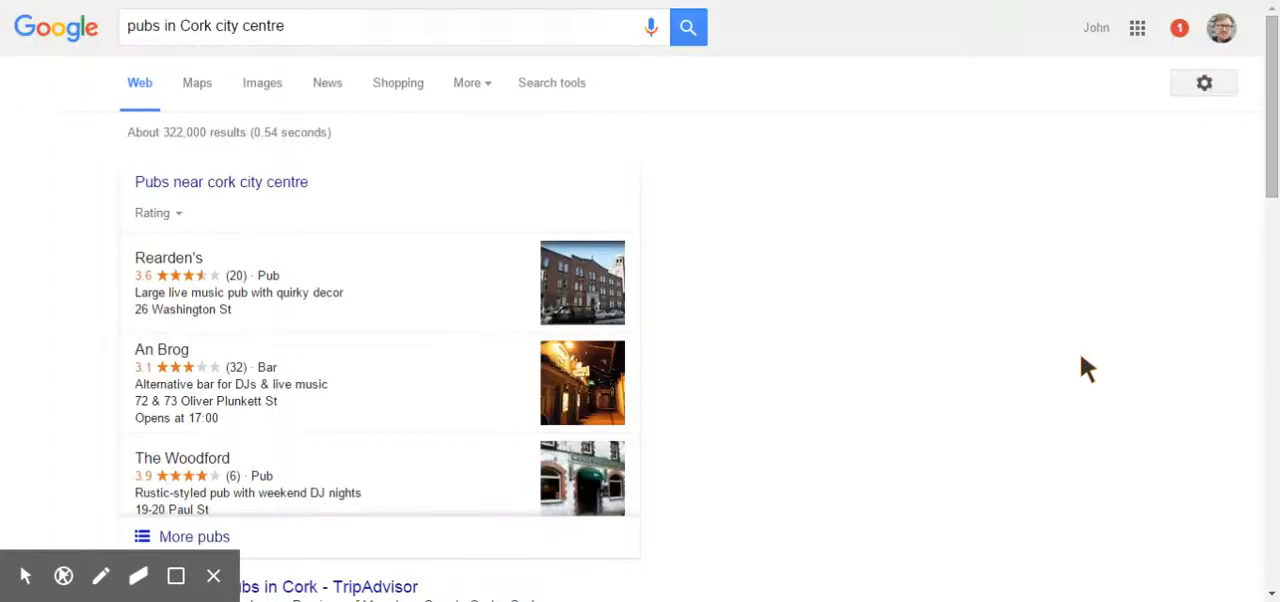
pyautogui.moveTo(864, 305)
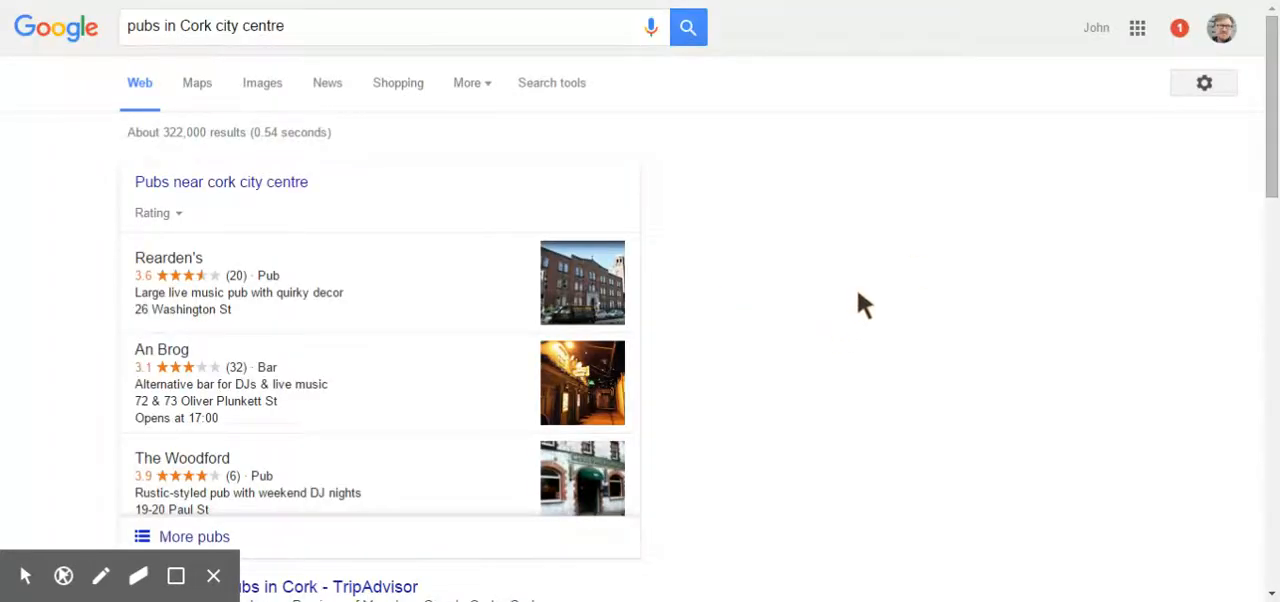
pyautogui.scroll(-3)
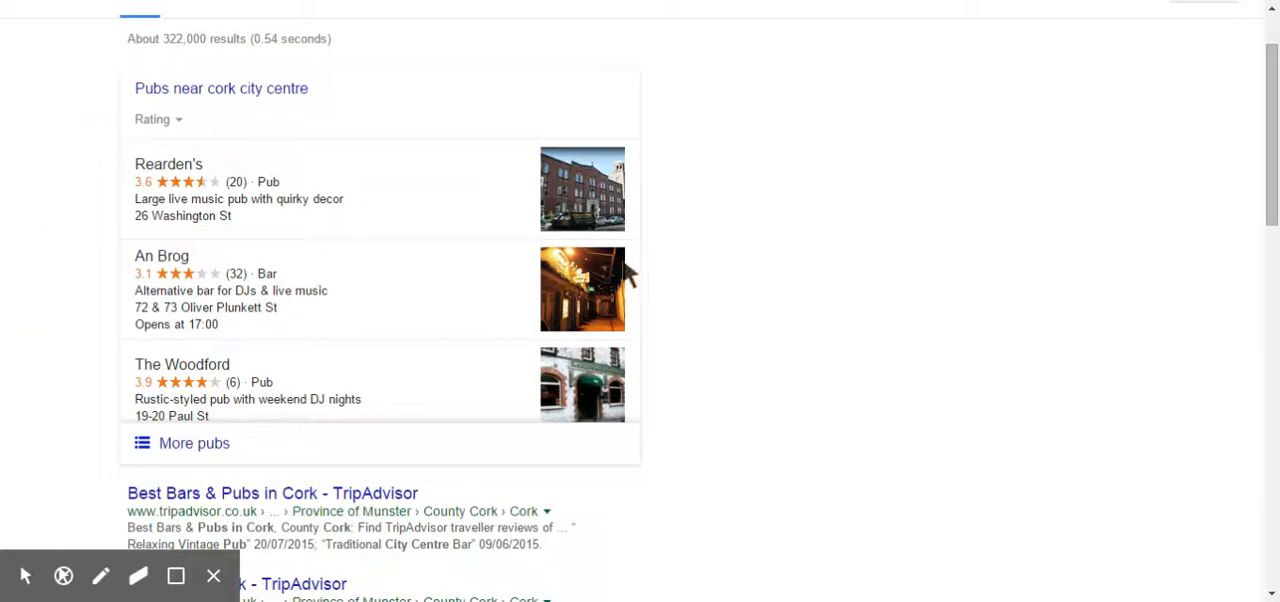
pyautogui.moveTo(110, 363)
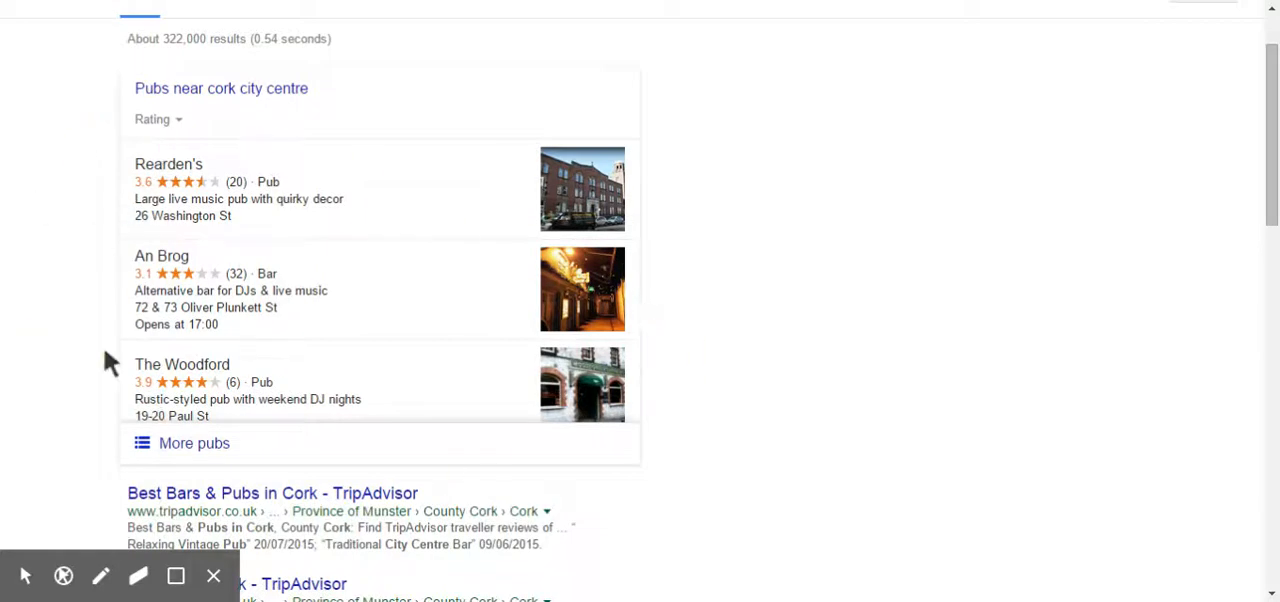
pyautogui.moveTo(413, 391)
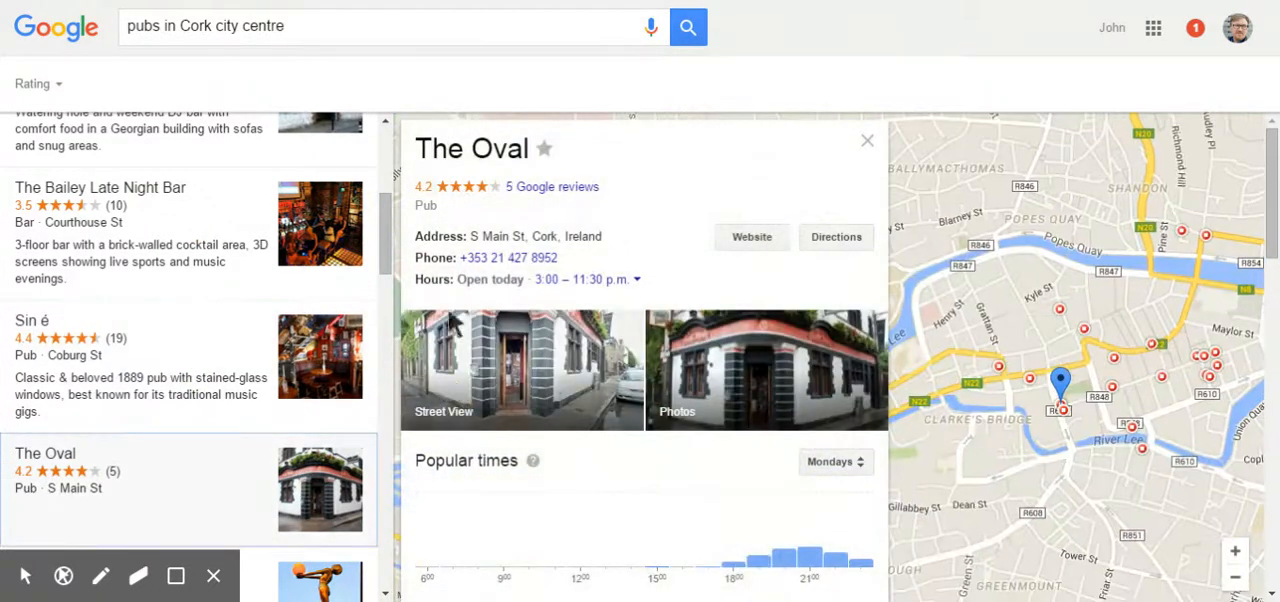
# Open The Long Valley, The Oliver Plunkett, then Gallagher's Pub listing panels.
pyautogui.scroll(-3)
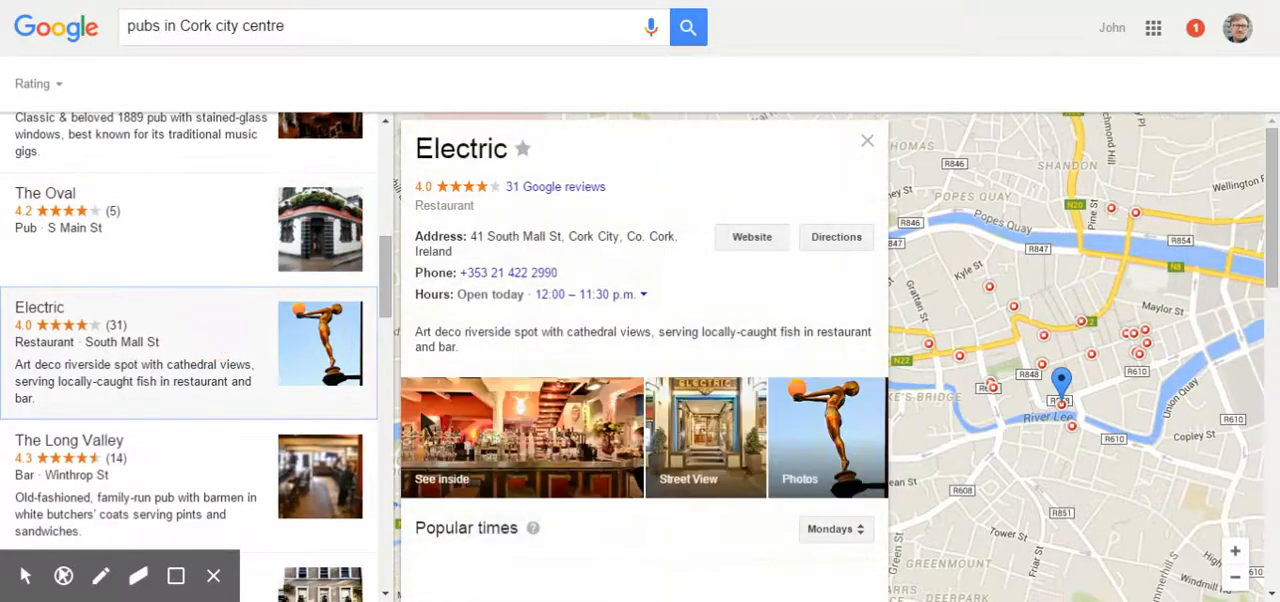
pyautogui.click(100, 440)
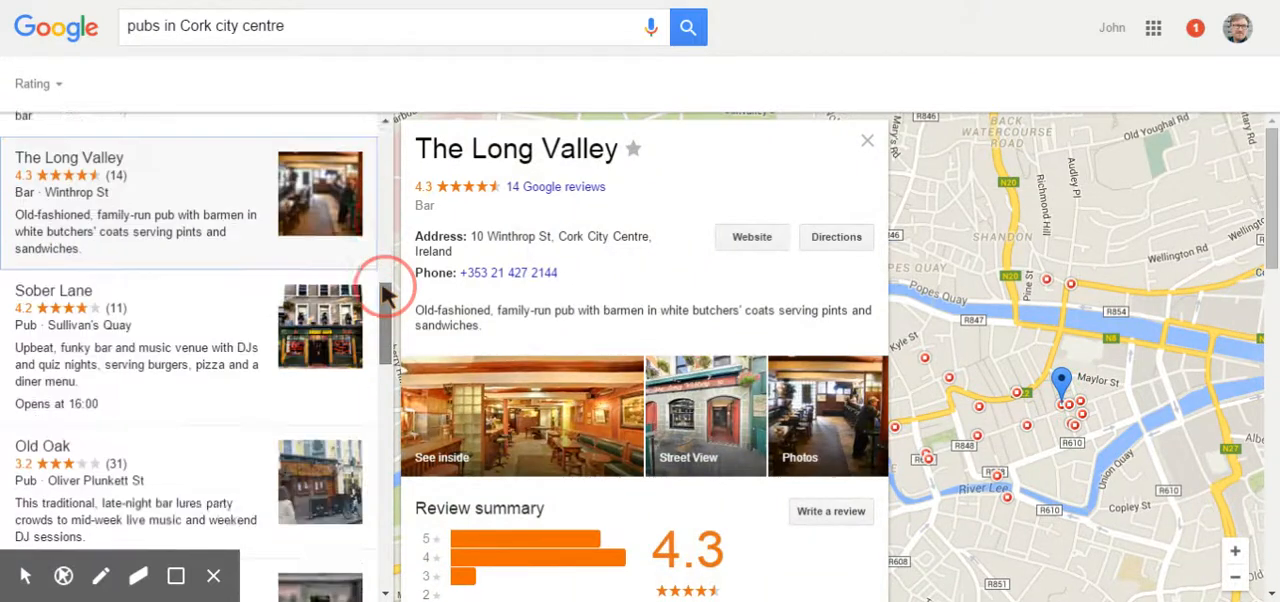
pyautogui.scroll(-3)
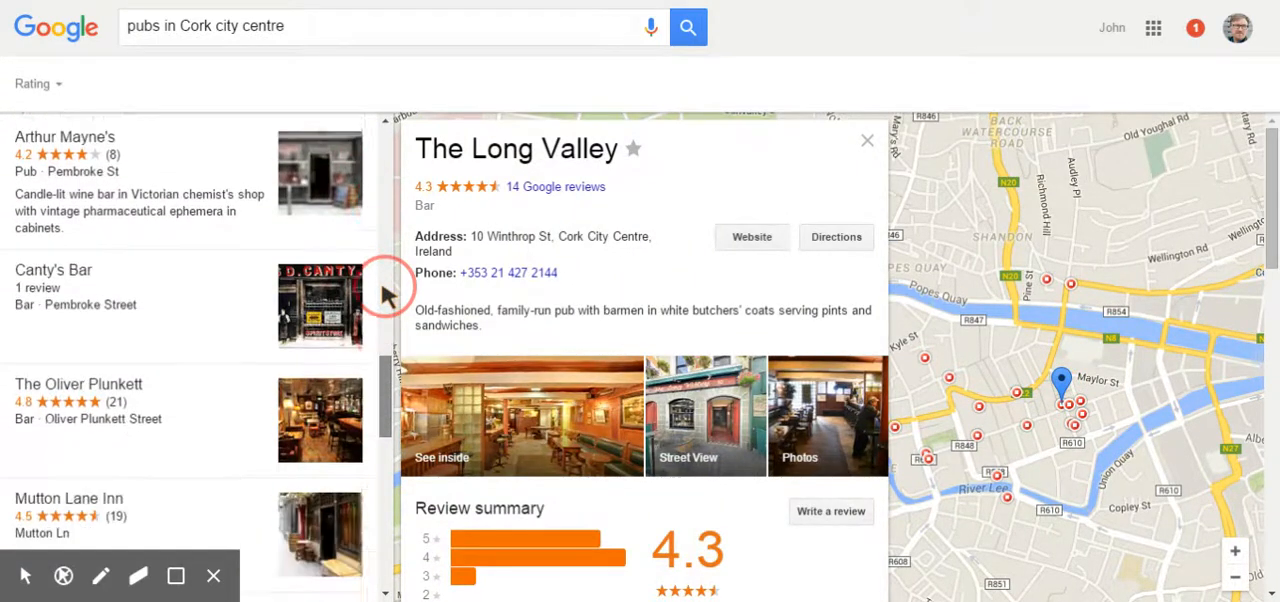
pyautogui.click(78, 384)
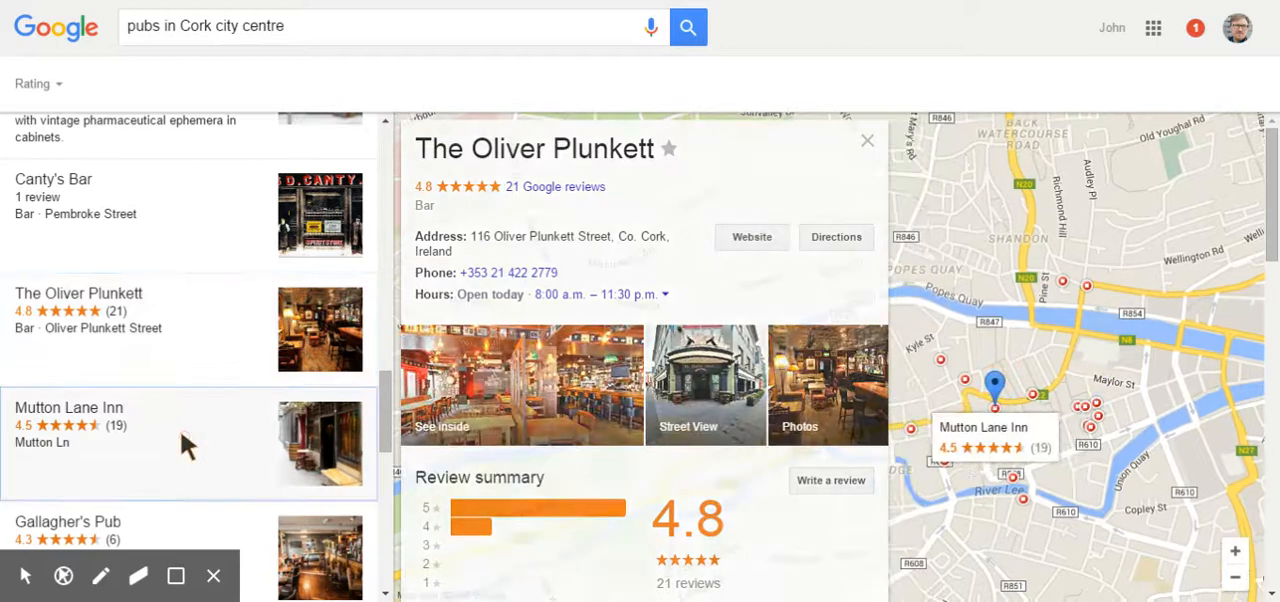
pyautogui.click(68, 407)
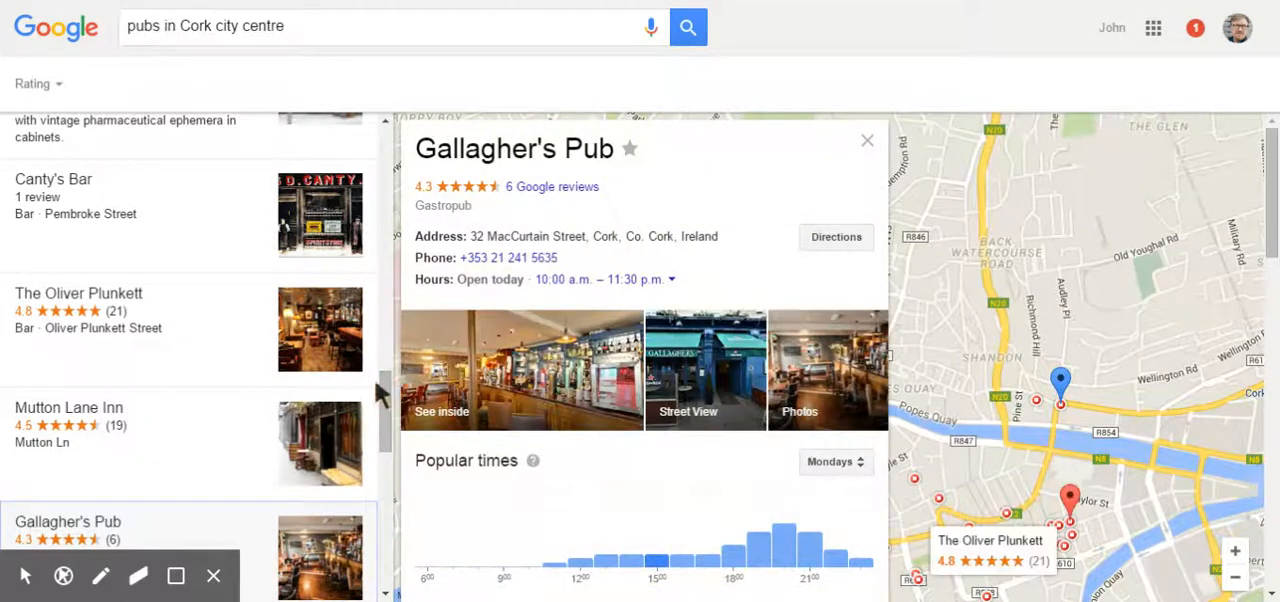
# Voice-search 'restaurants in Cork city centre' and scroll down the restaurant results.
pyautogui.click(651, 26)
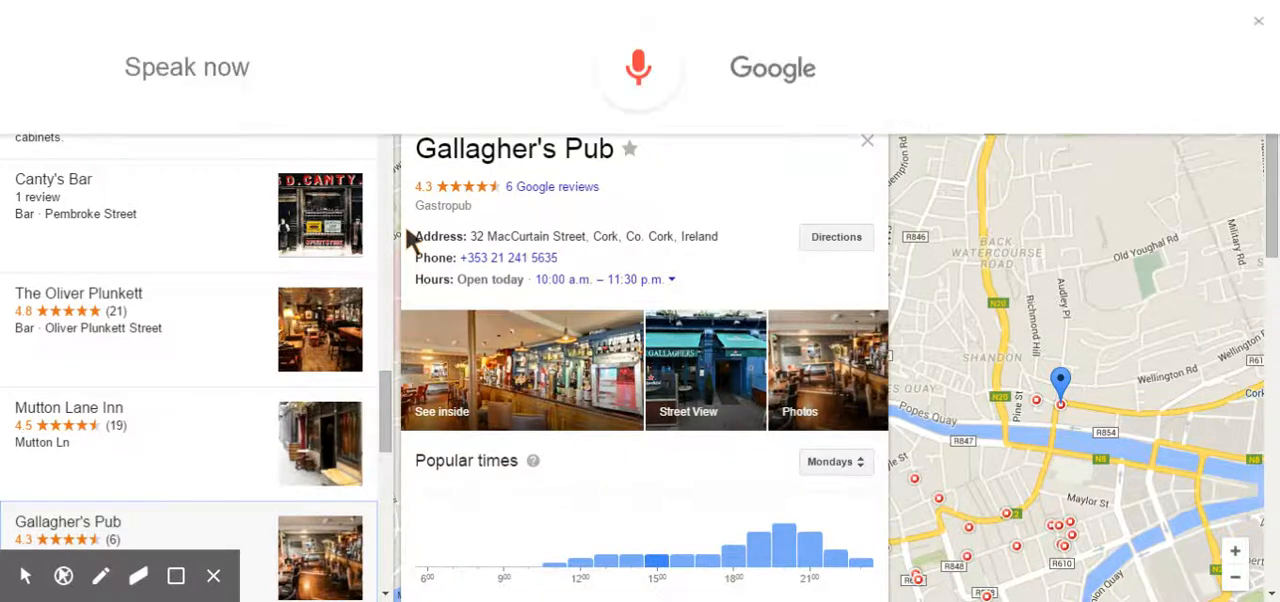
pyautogui.click(638, 67)
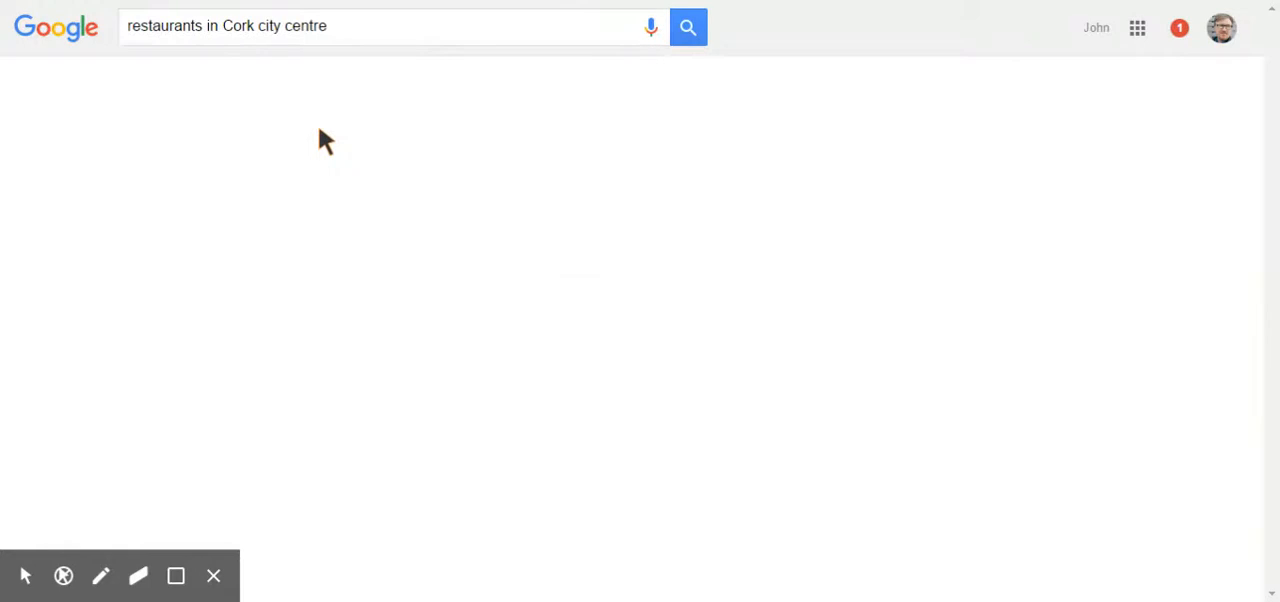
pyautogui.click(688, 26)
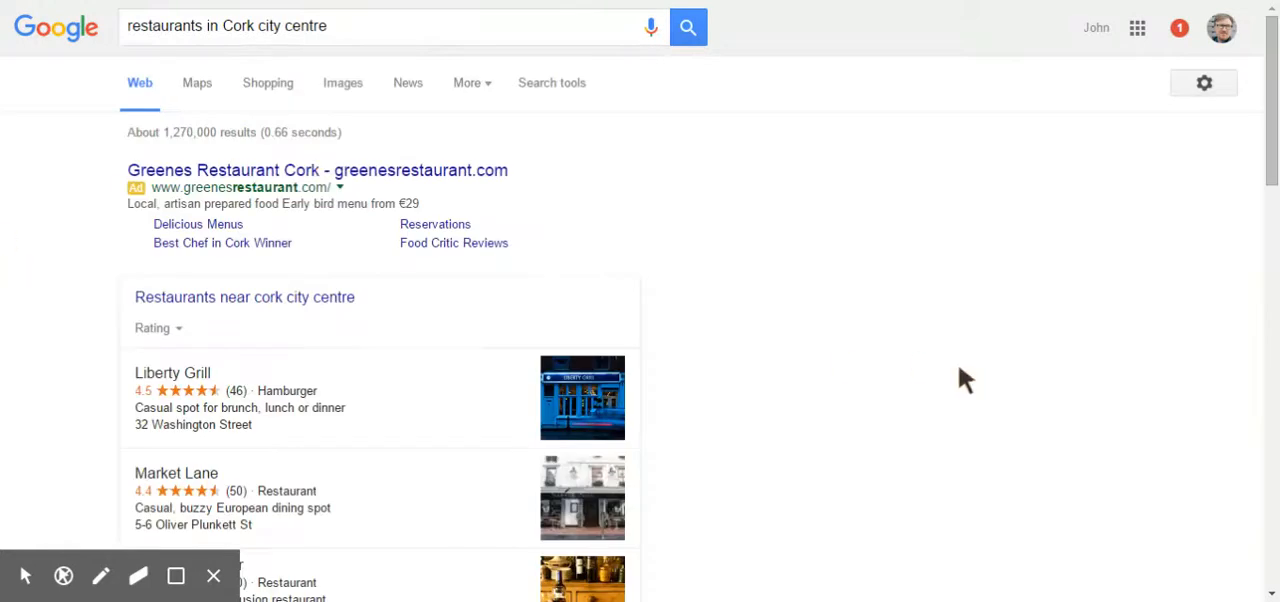
pyautogui.scroll(-3)
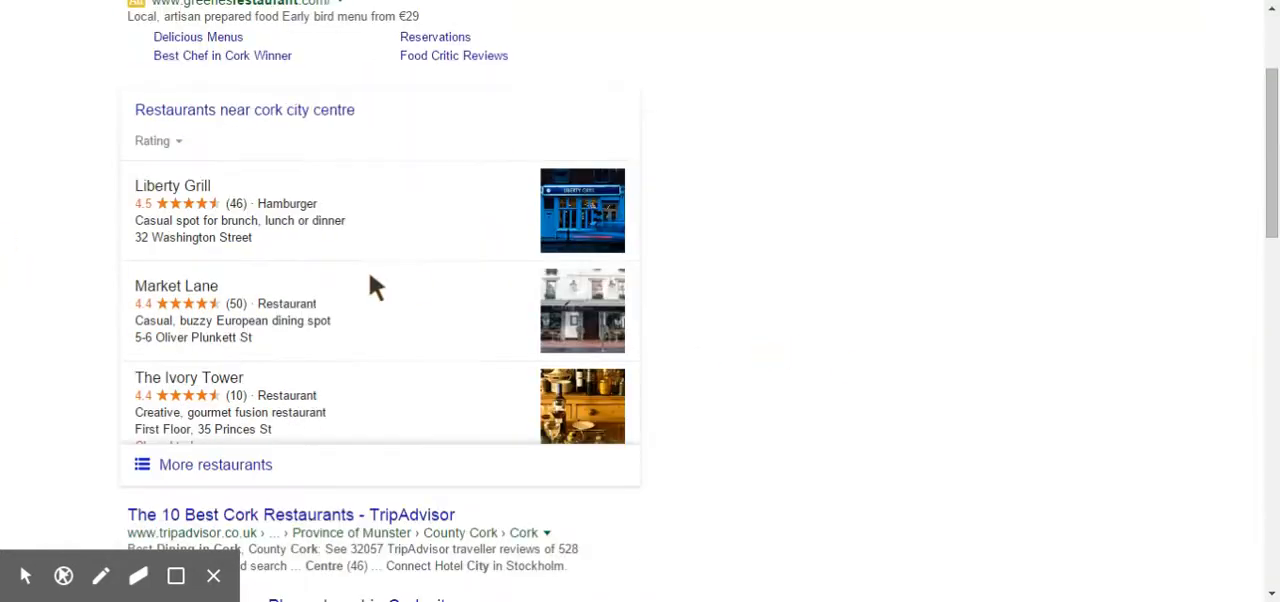
pyautogui.moveTo(60, 240)
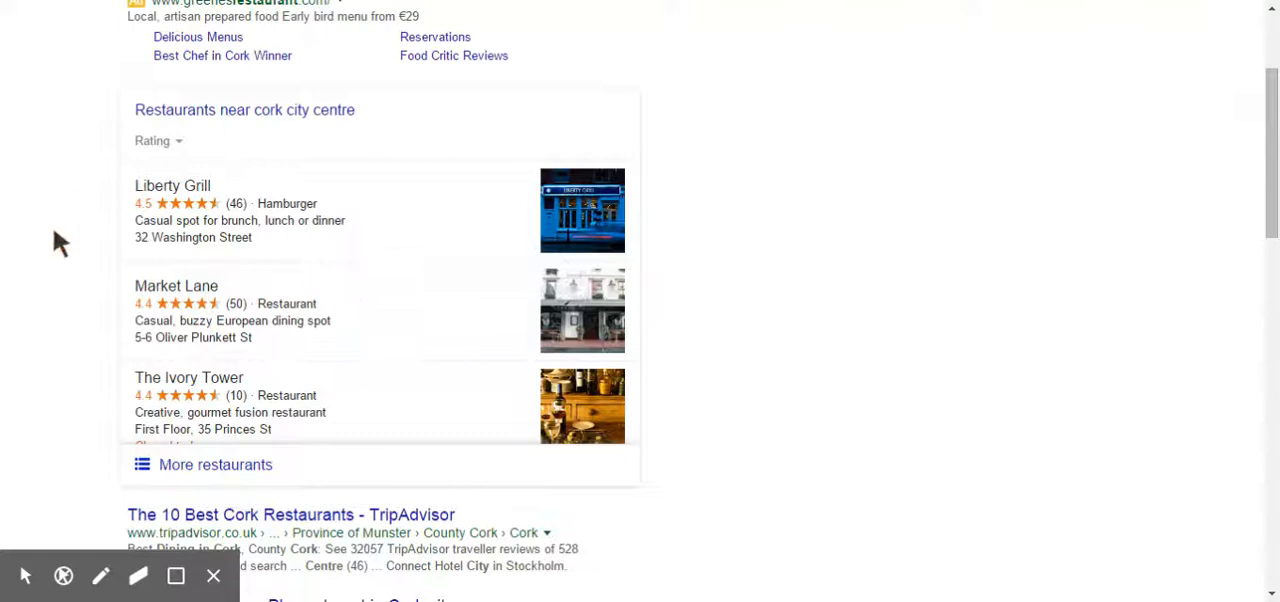
pyautogui.moveTo(333, 268)
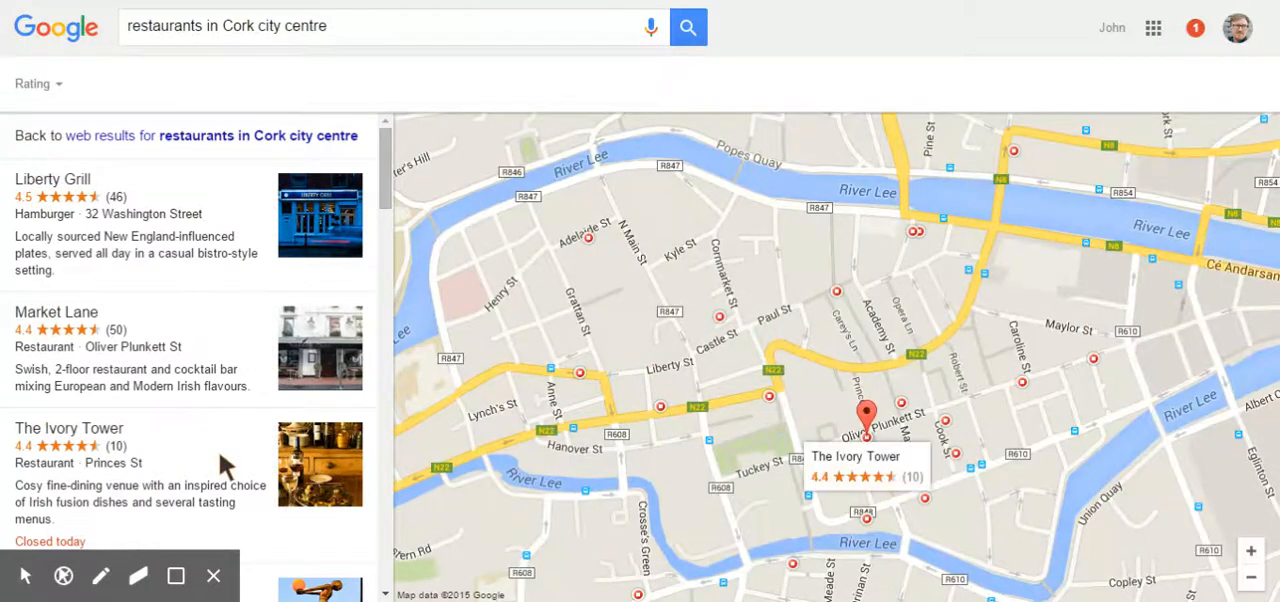
# Open Market Lane and The Ivory Tower panels, then scroll down to open Currans Restaurant.
pyautogui.click(56, 312)
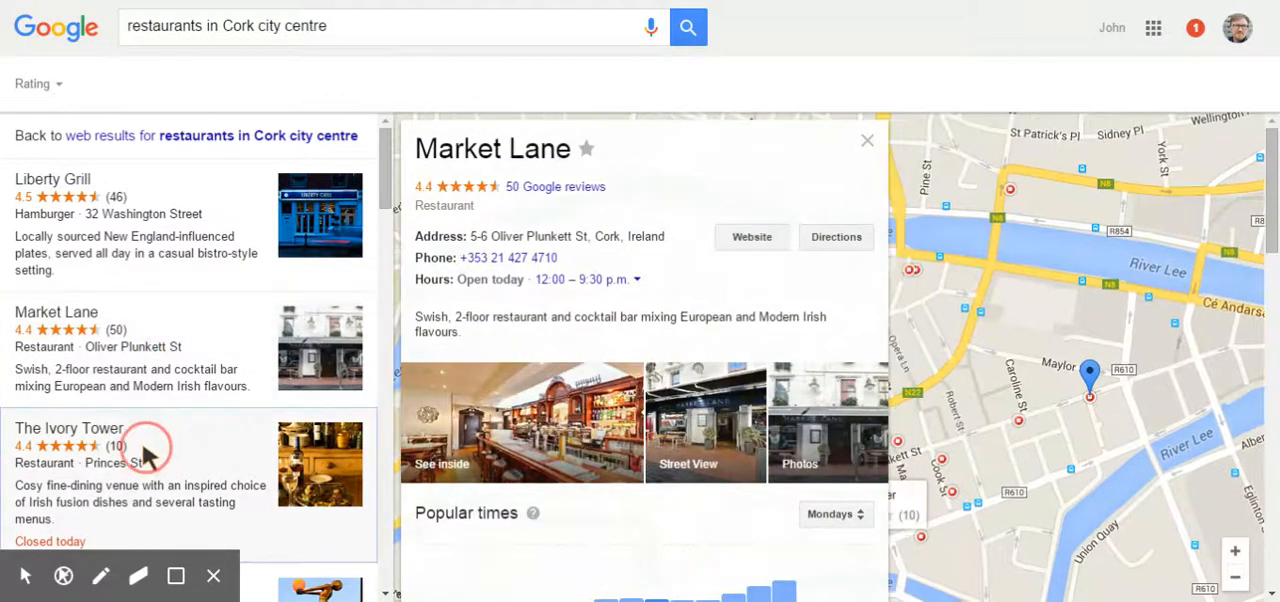
pyautogui.click(70, 428)
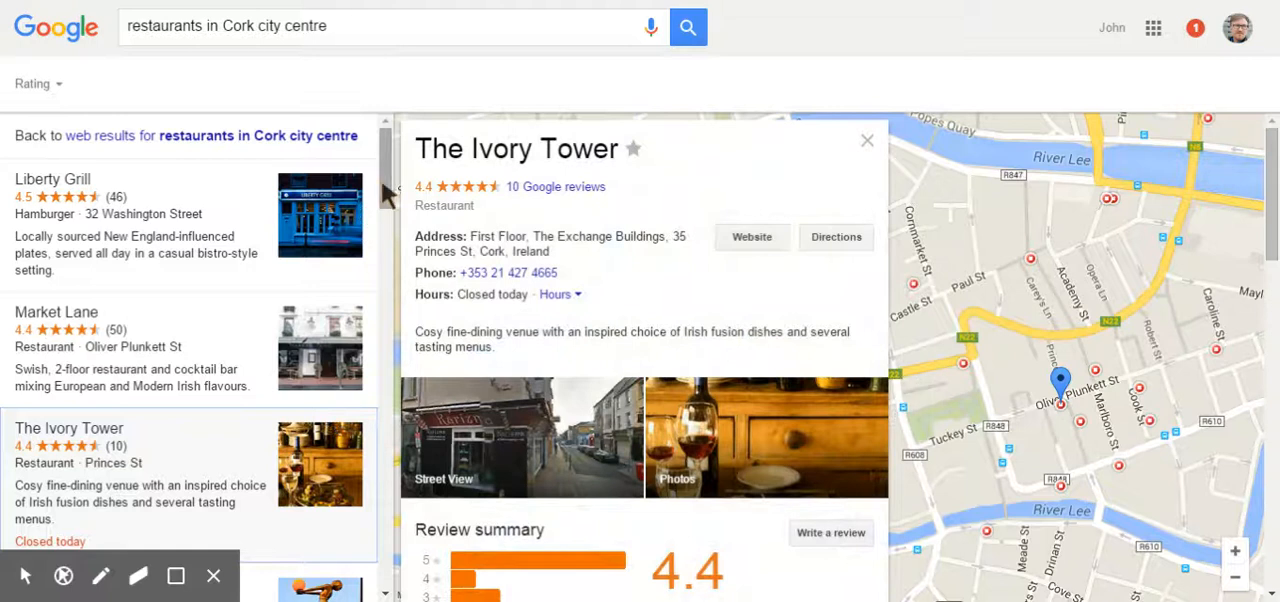
pyautogui.scroll(-3)
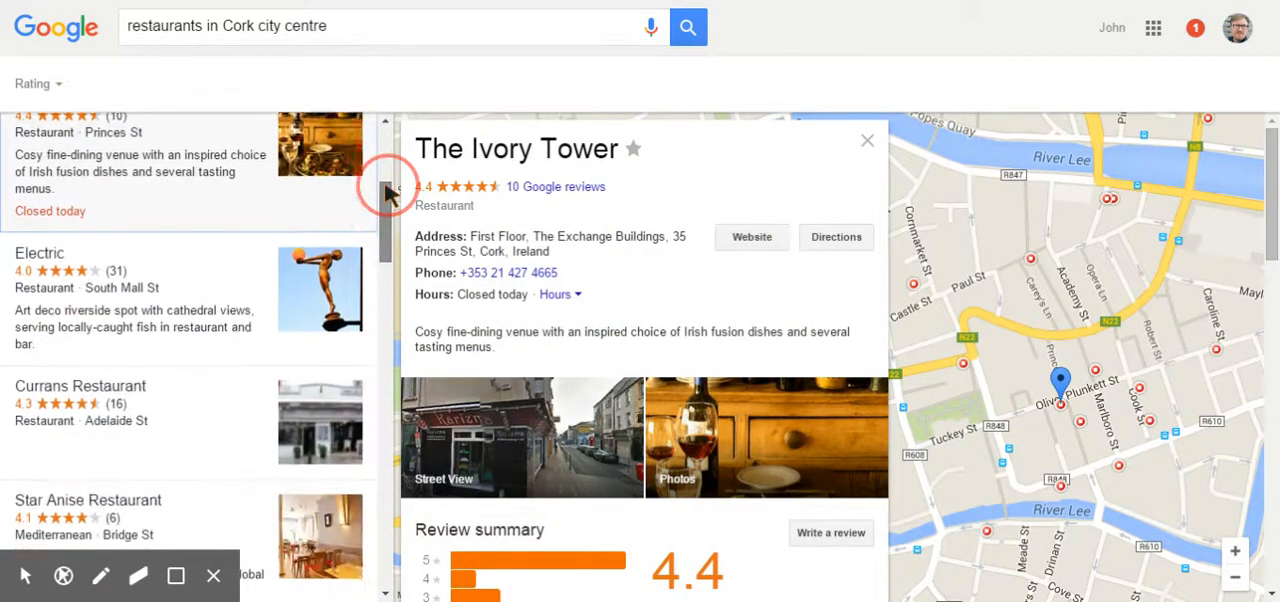
pyautogui.scroll(-3)
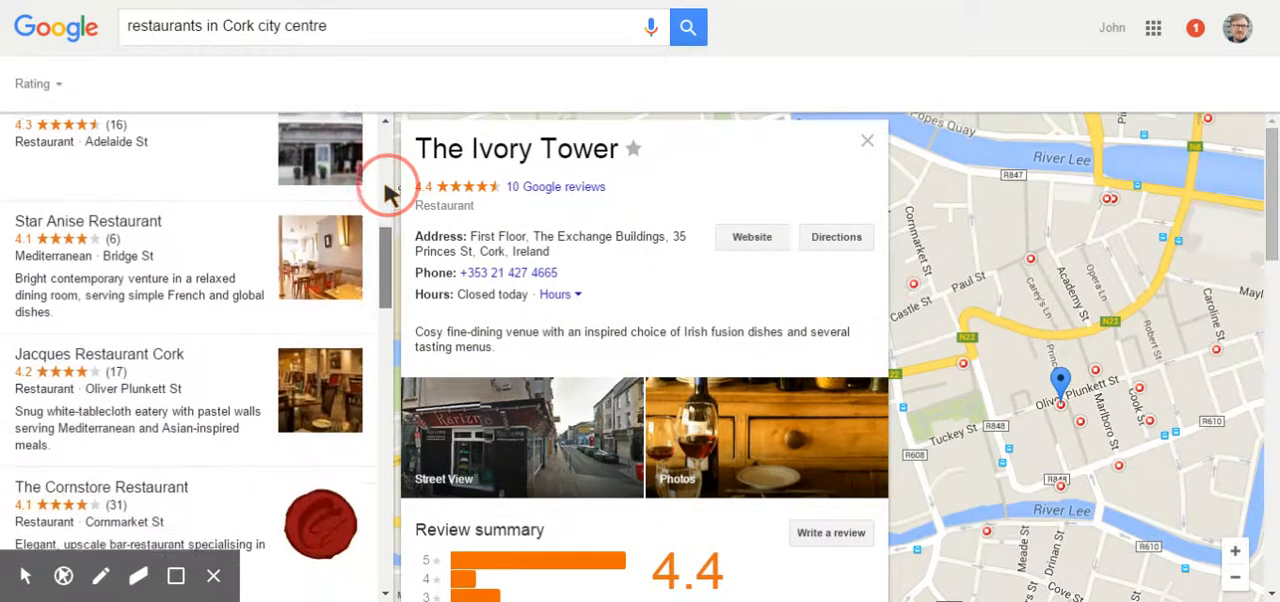
pyautogui.scroll(-3)
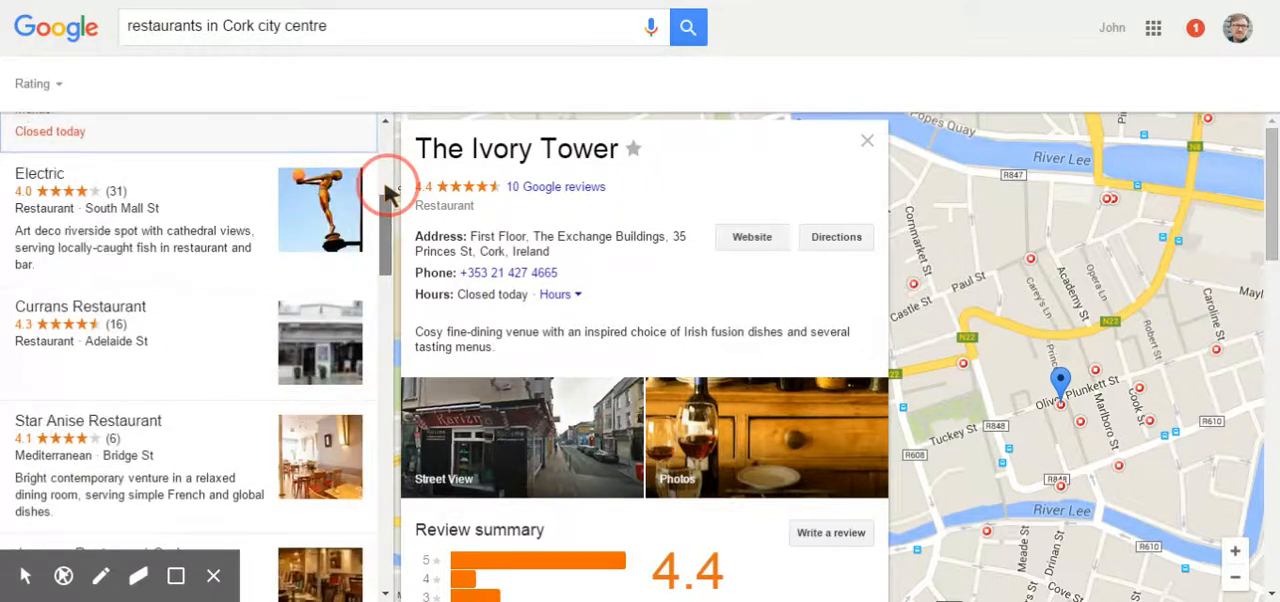
pyautogui.scroll(-3)
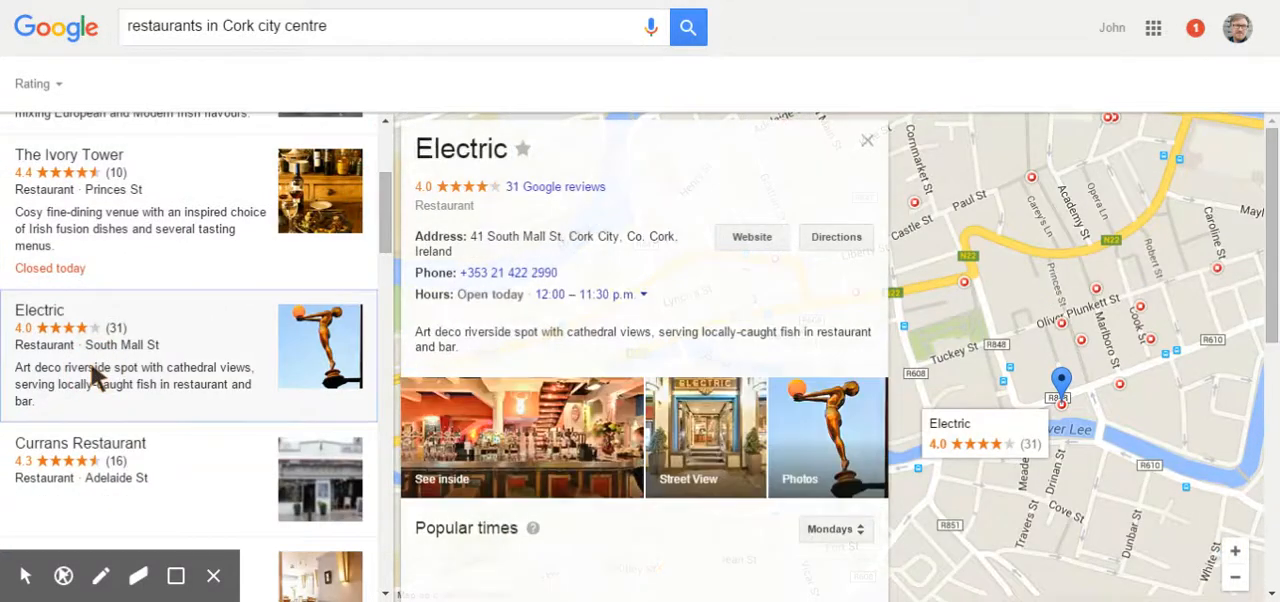
pyautogui.click(80, 443)
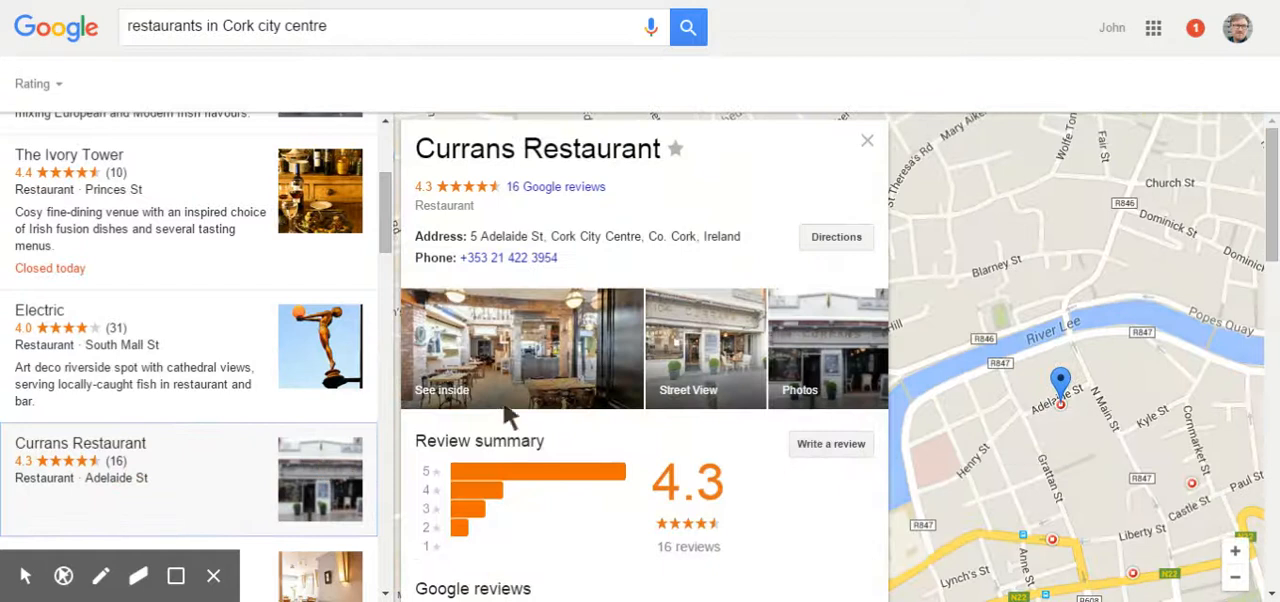
pyautogui.moveTo(450, 240)
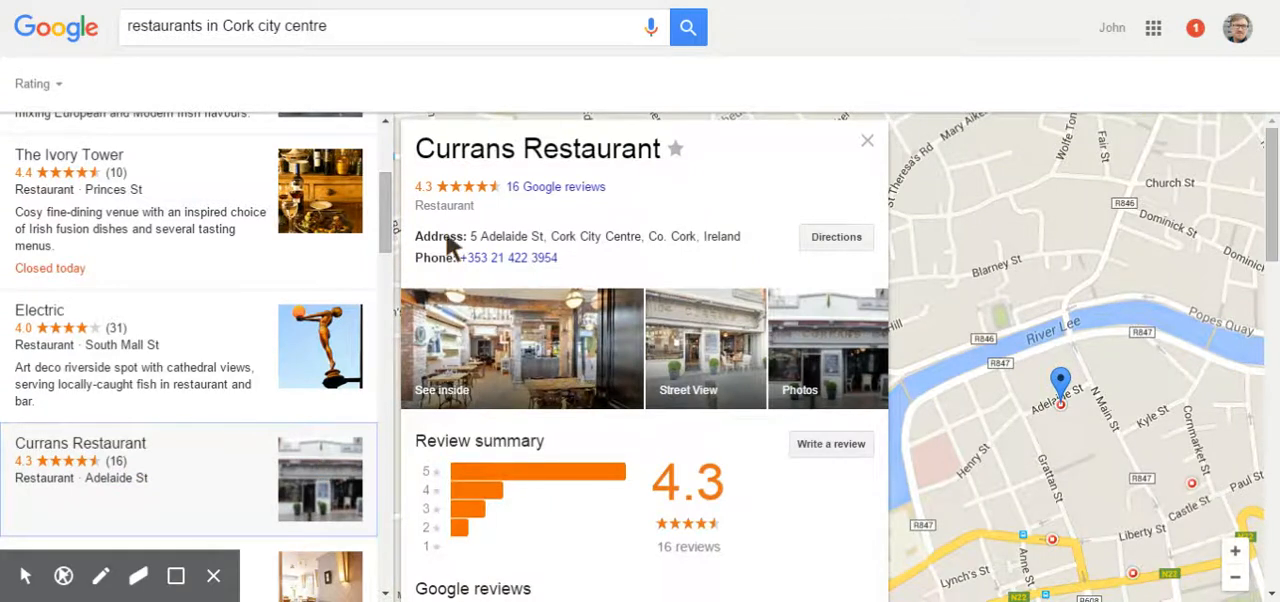
# Voice-search 'cafes in Belfast' and open Sinnamon's listing panel.
pyautogui.click(651, 26)
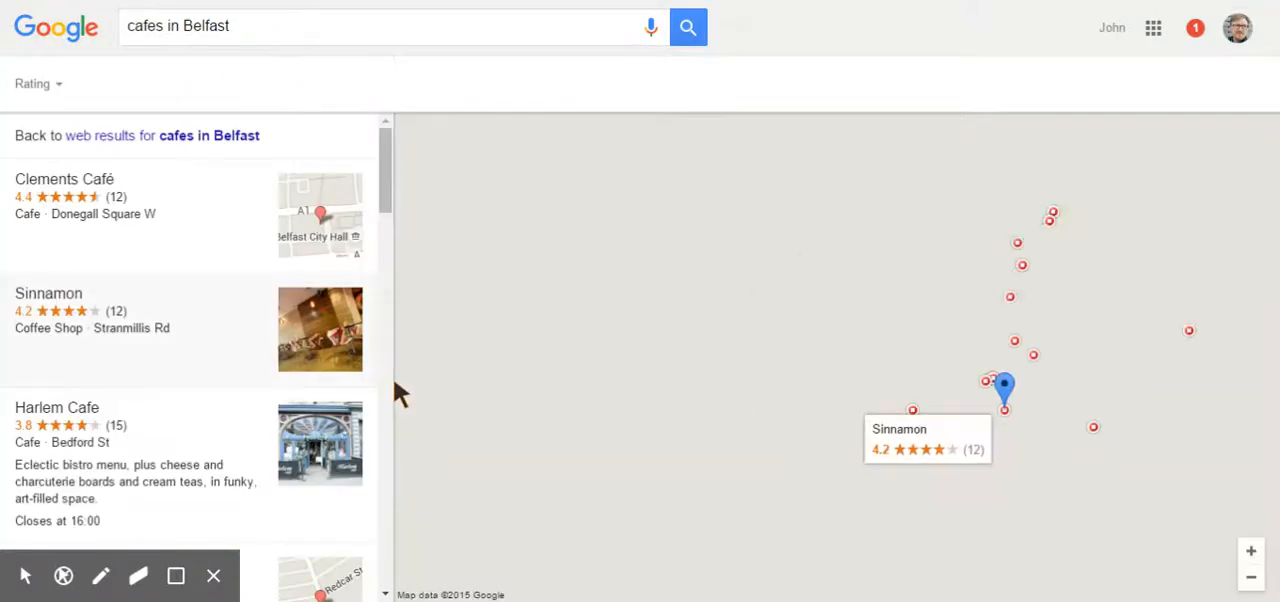
pyautogui.click(1005, 390)
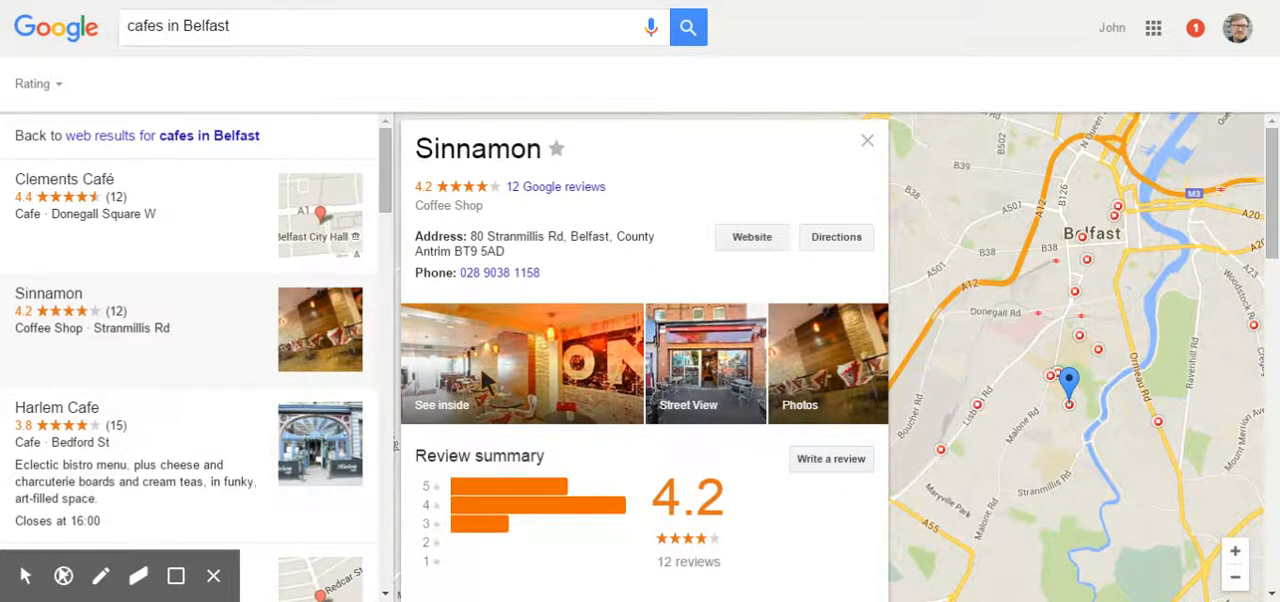
# Voice-search 'cafes on the Lisburn Road' to list cafes like Cargoes.
pyautogui.click(651, 26)
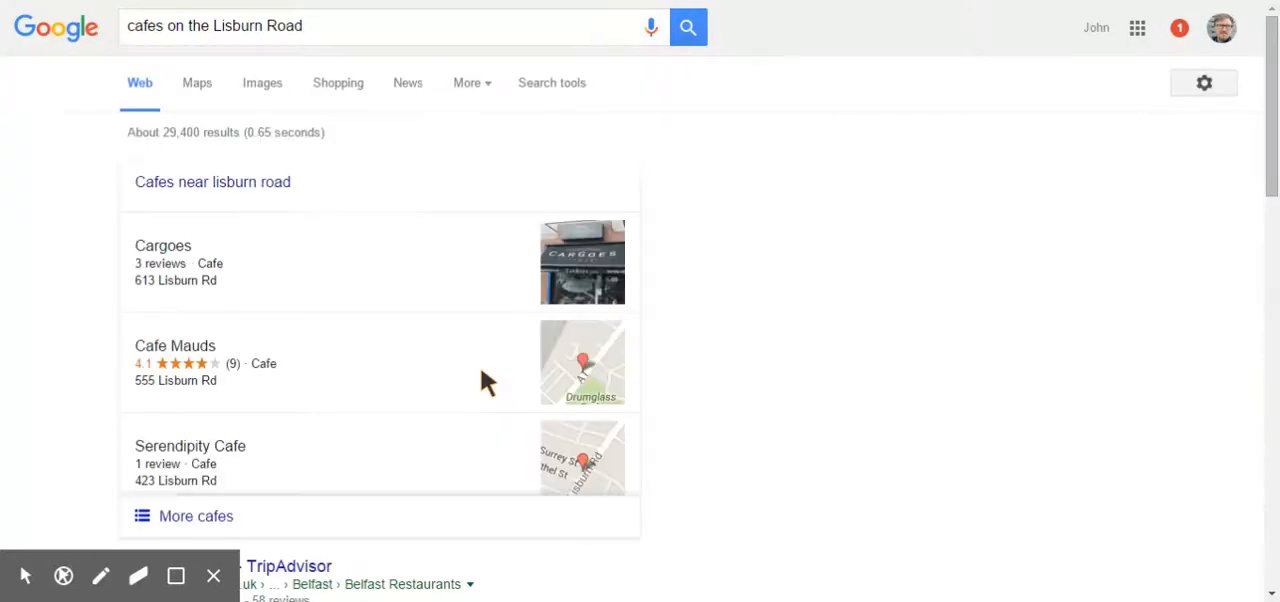
pyautogui.moveTo(620, 235)
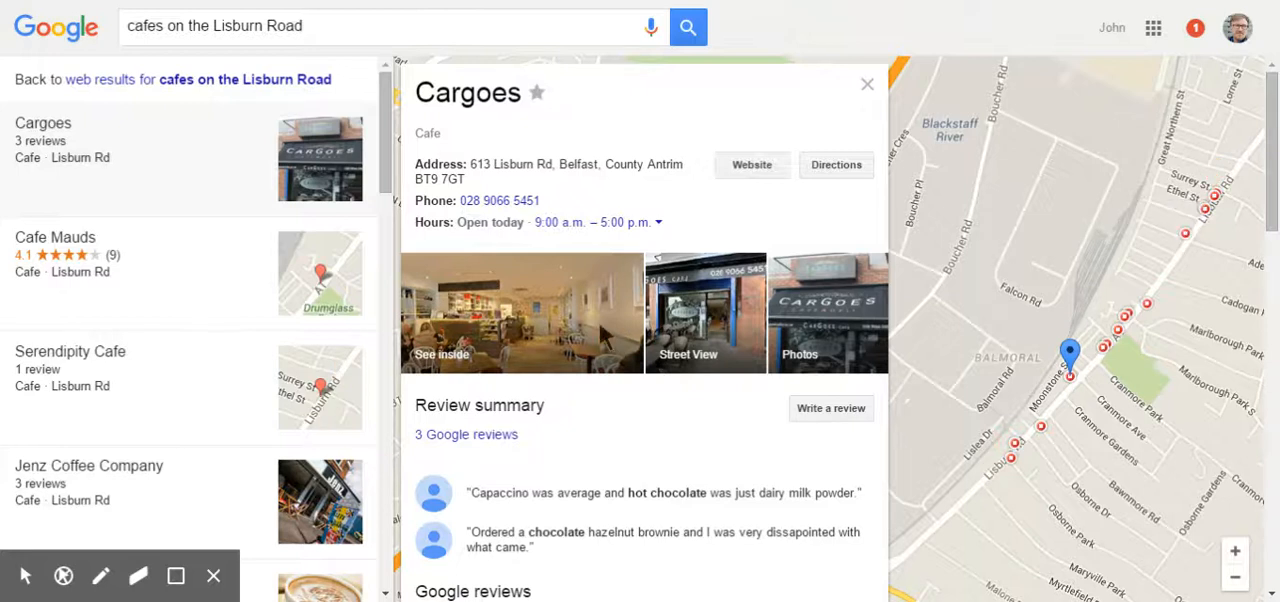
# Voice-search 'pubs in Malahide', open Fowlers Malahide, then return to Google home.
pyautogui.click(650, 26)
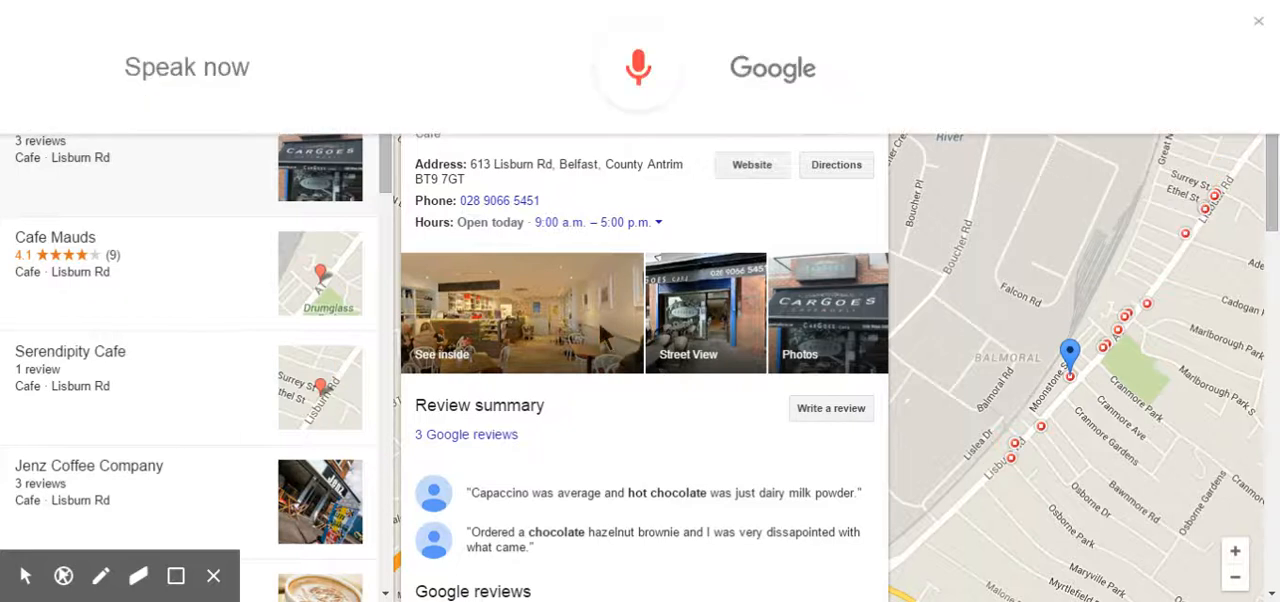
pyautogui.click(637, 67)
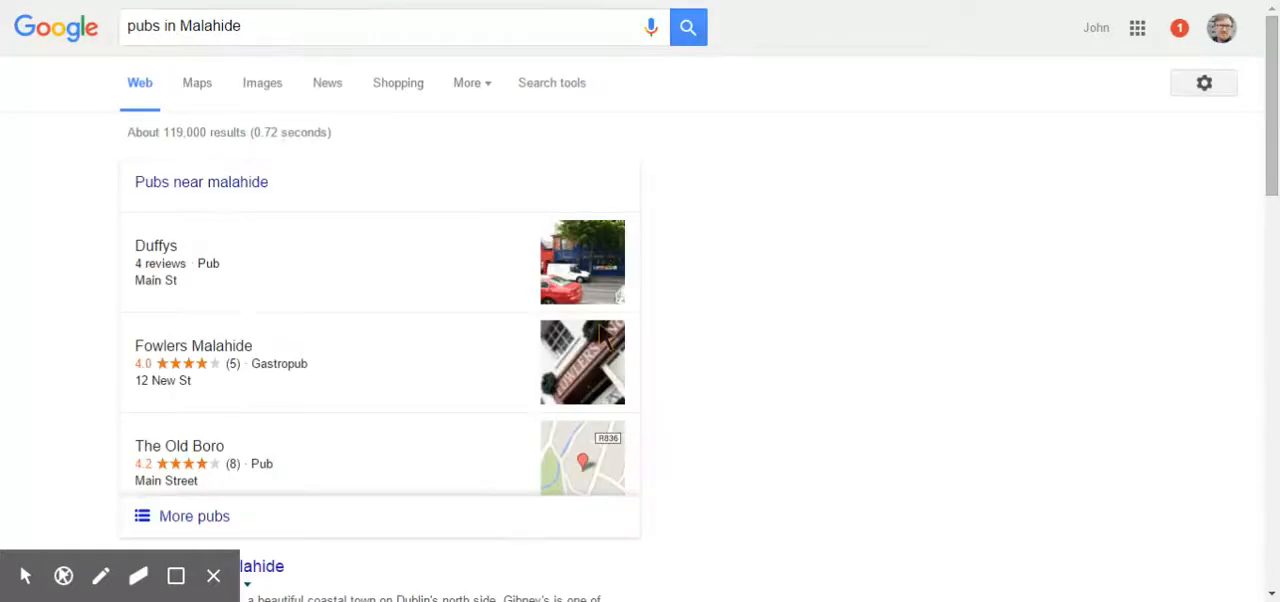
pyautogui.moveTo(243, 345)
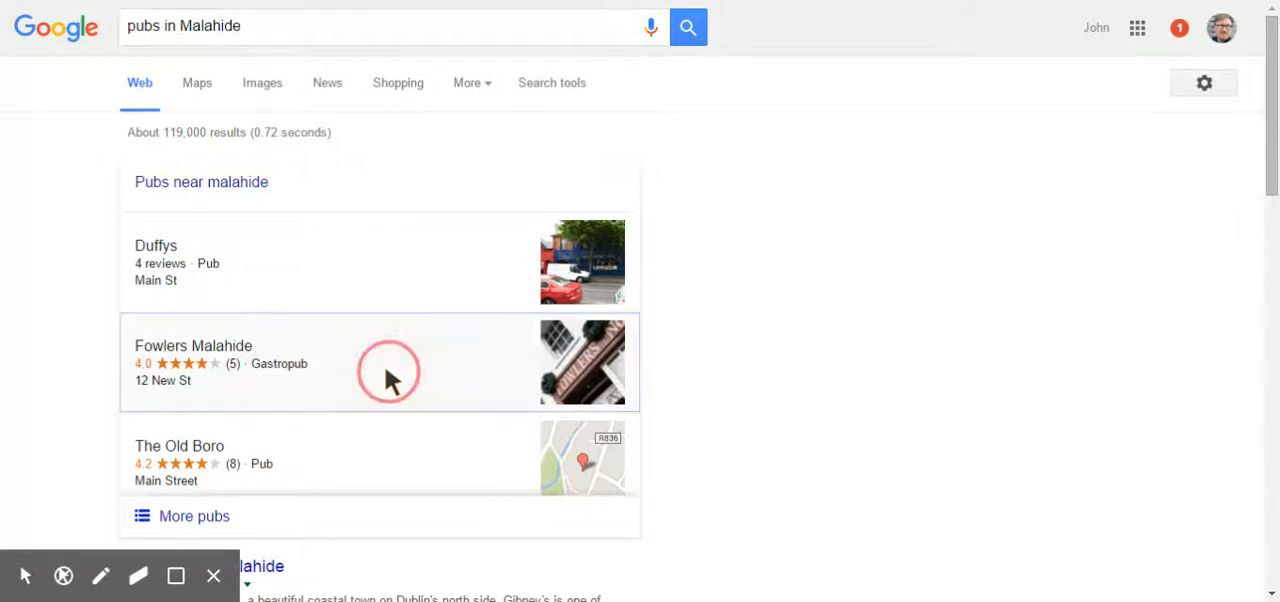
pyautogui.click(193, 345)
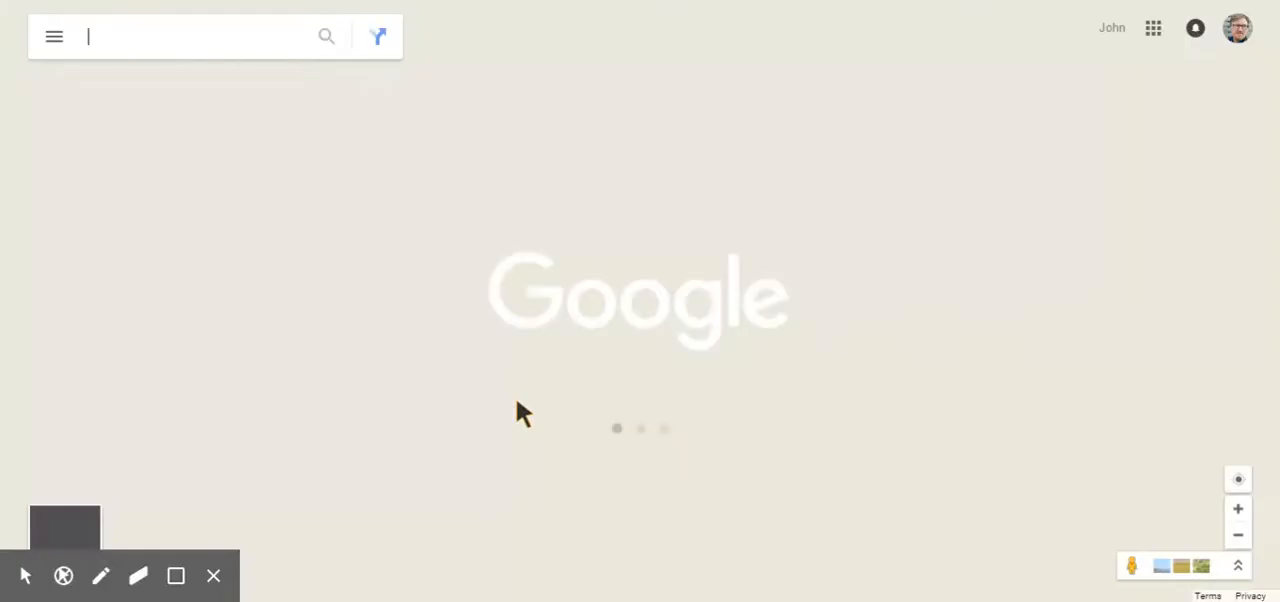
pyautogui.write('Fowlers Malahide')
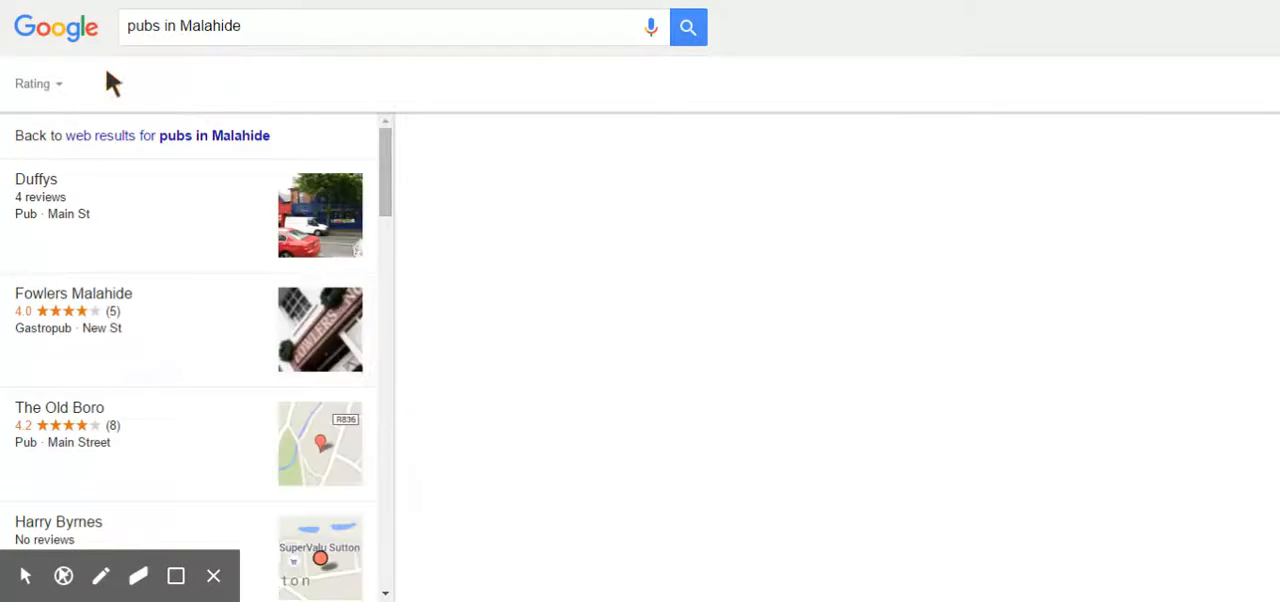
pyautogui.click(73, 293)
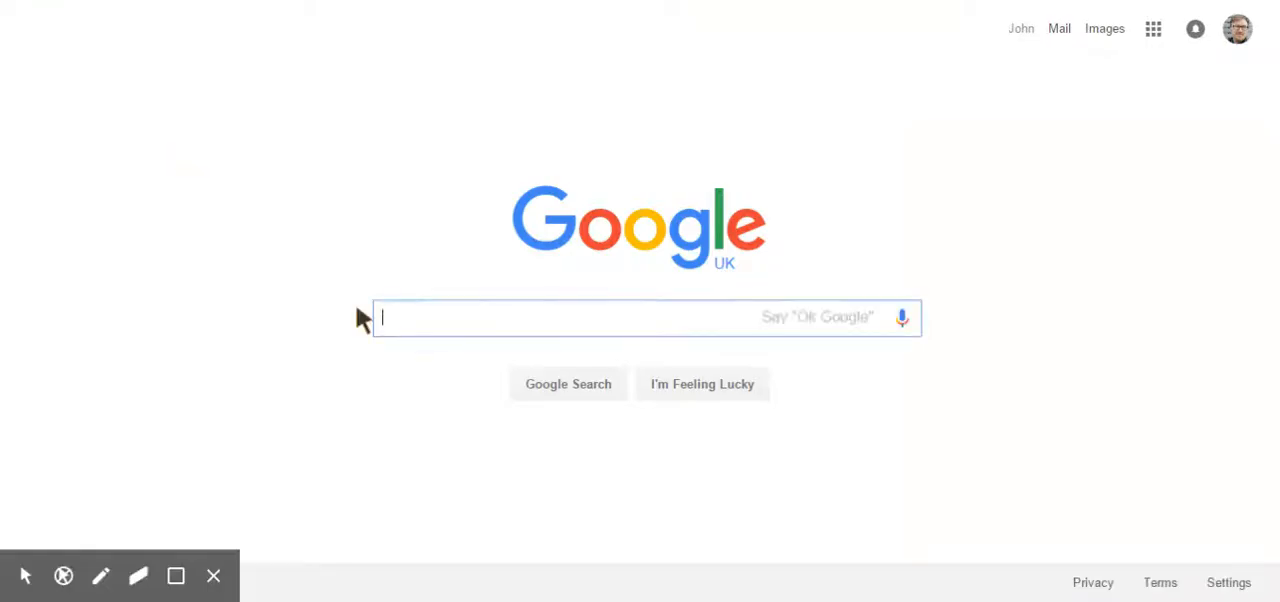
# Voice-search 'pubs in the city centre of Letterkenny' and open Brewery Bar and Restaurant in Maps.
pyautogui.click(901, 317)
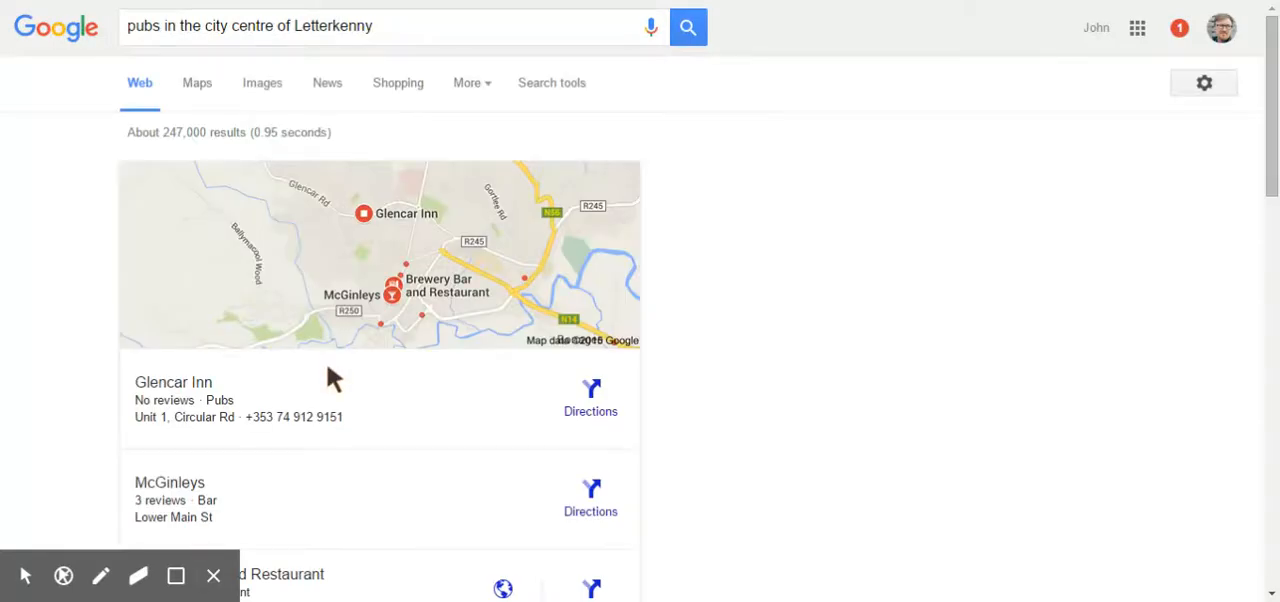
pyautogui.scroll(-3)
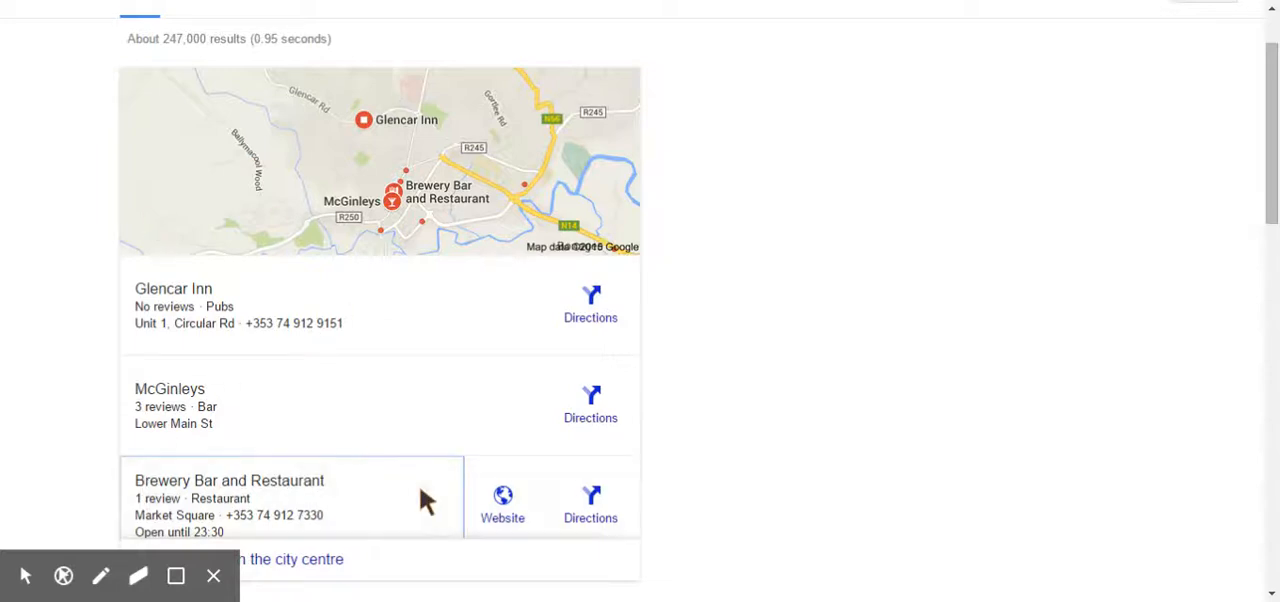
pyautogui.click(229, 497)
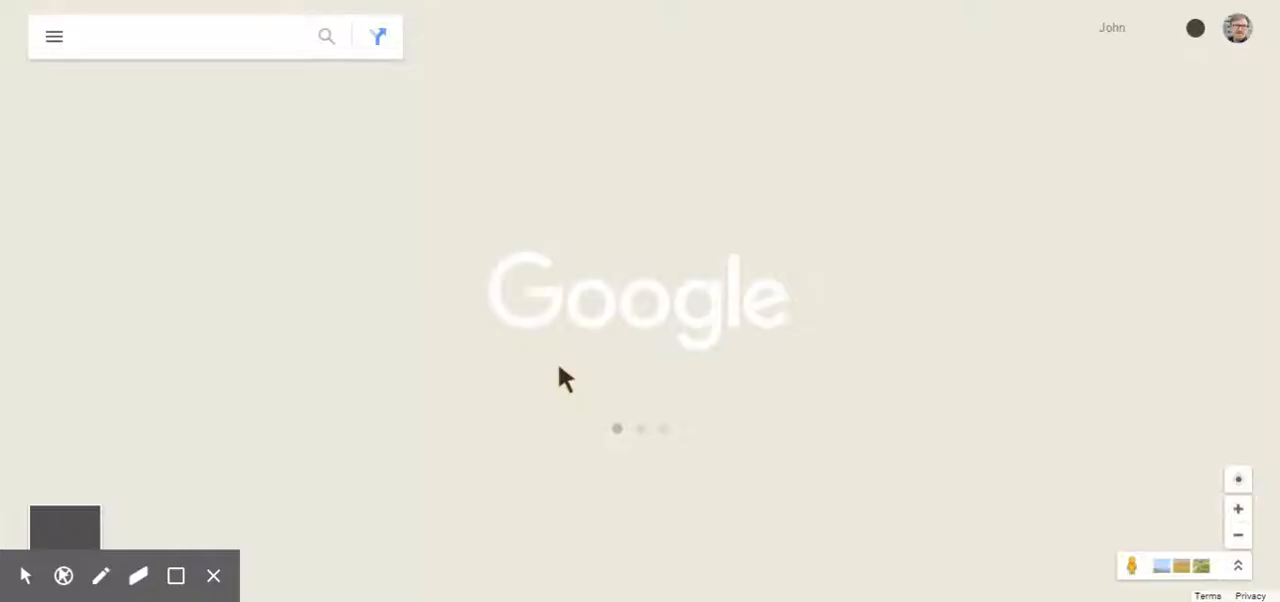
# View Brewery Bar and Restaurant's inside tour, go back, and voice-search Antrim Road butchers.
pyautogui.write('Brewery Bar and Restaurant')
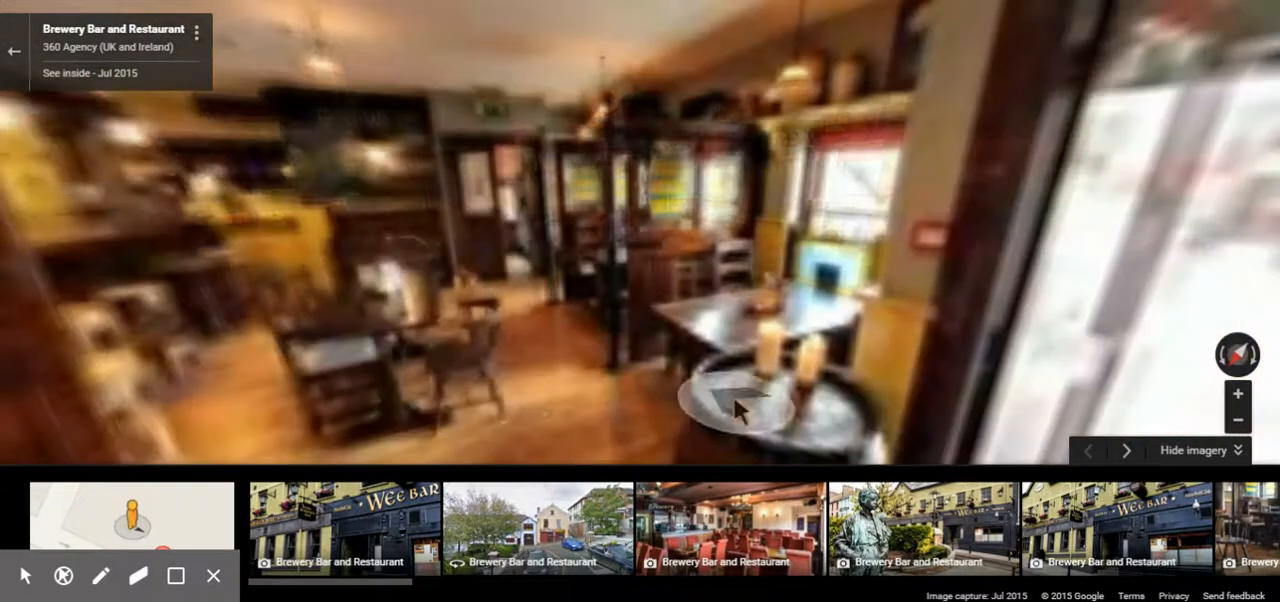
pyautogui.click(745, 405)
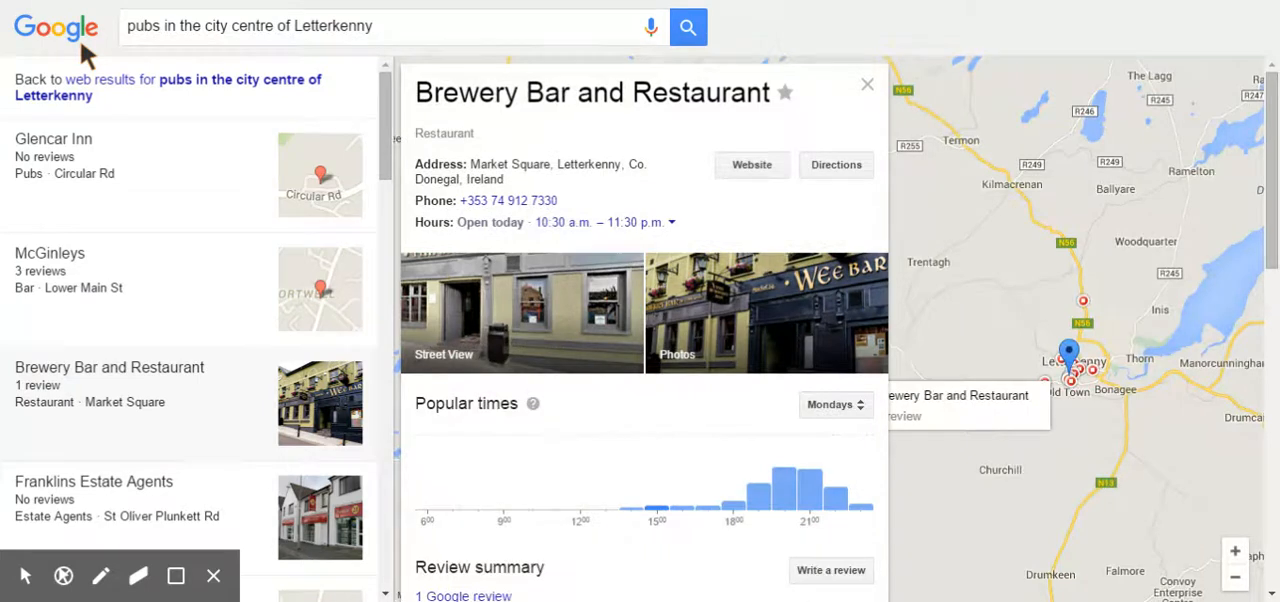
pyautogui.click(651, 26)
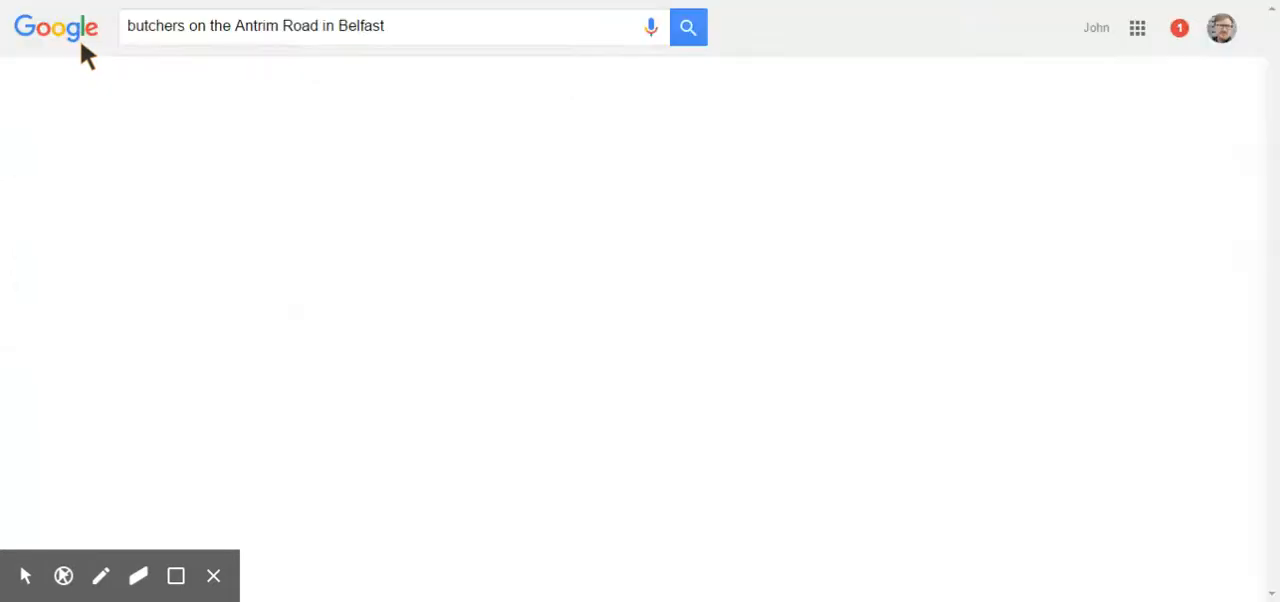
# Load Stanleys Family Butchers' Antrim Road results, then start listening for another voice query.
pyautogui.click(688, 26)
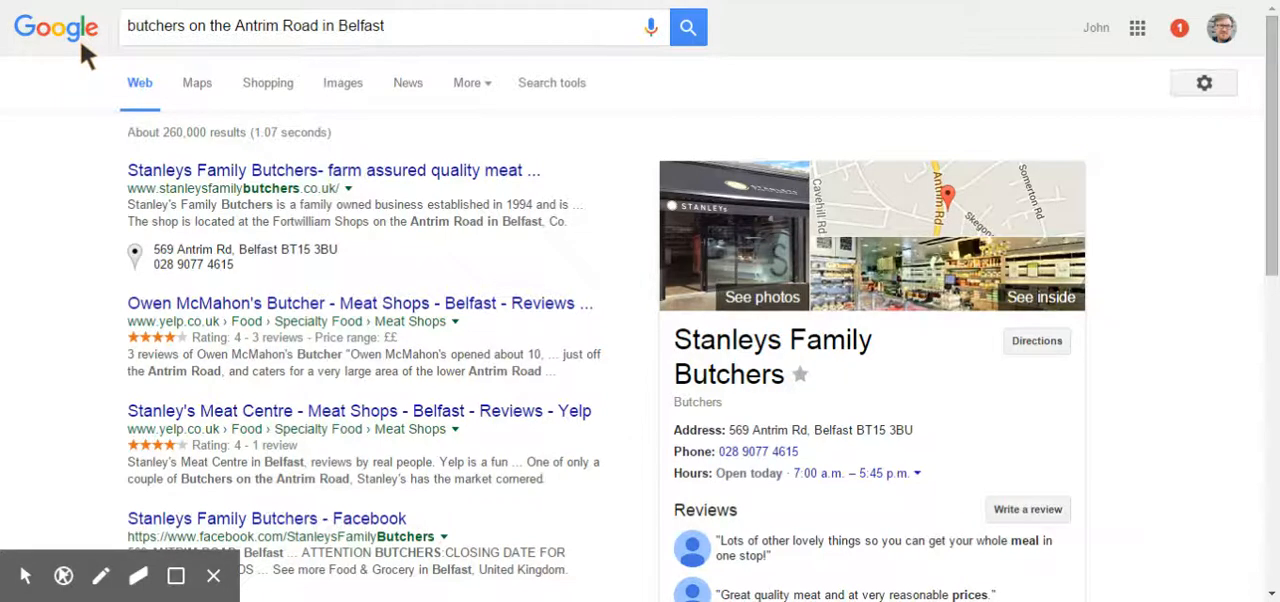
pyautogui.moveTo(1227, 433)
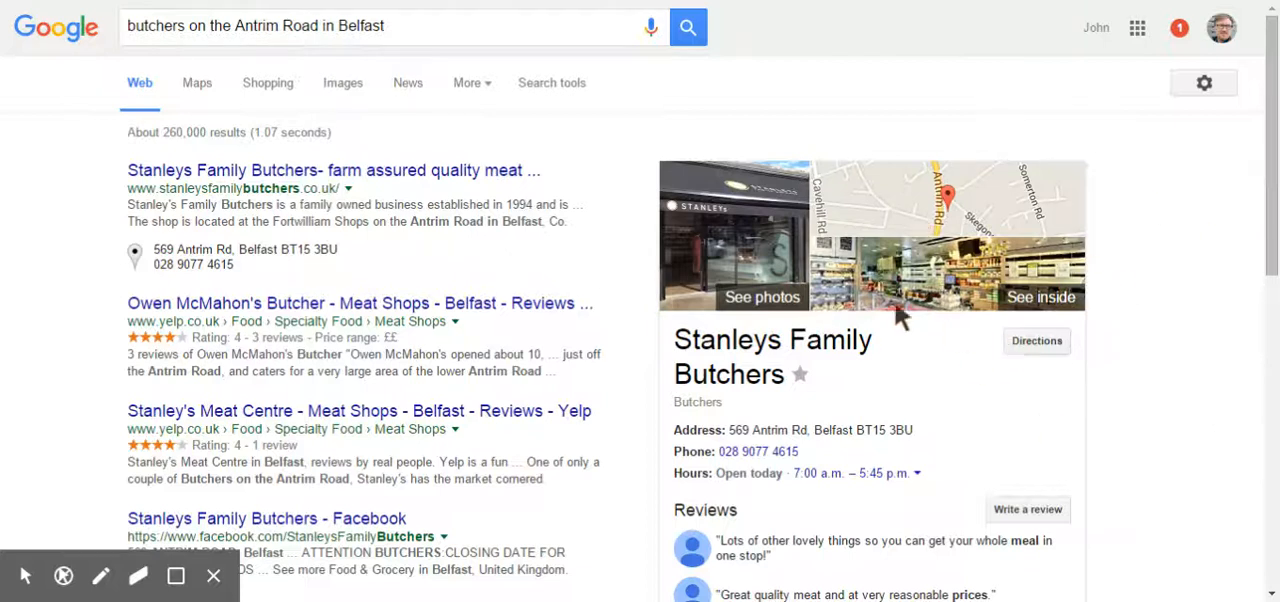
pyautogui.moveTo(467, 343)
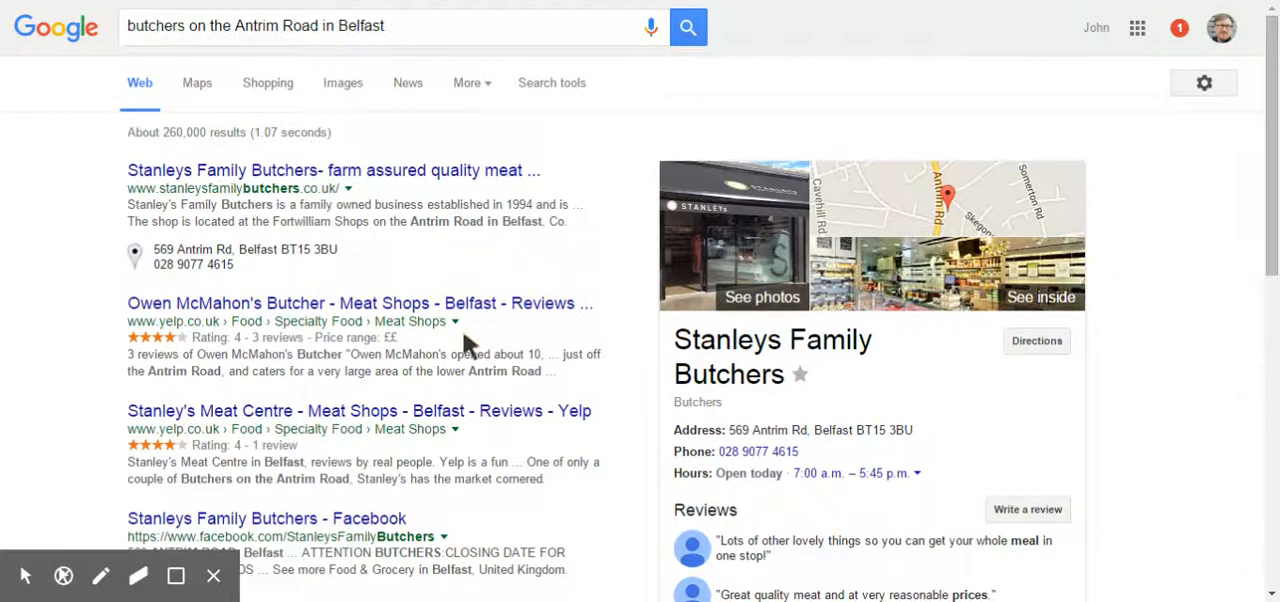
pyautogui.moveTo(632, 320)
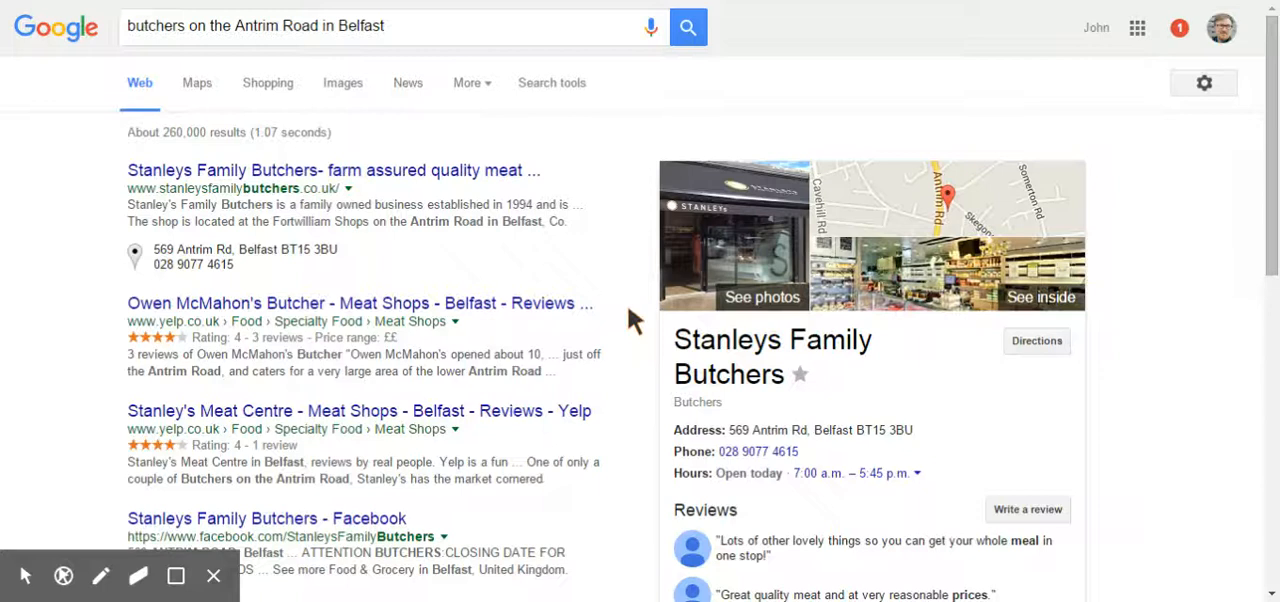
pyautogui.click(651, 26)
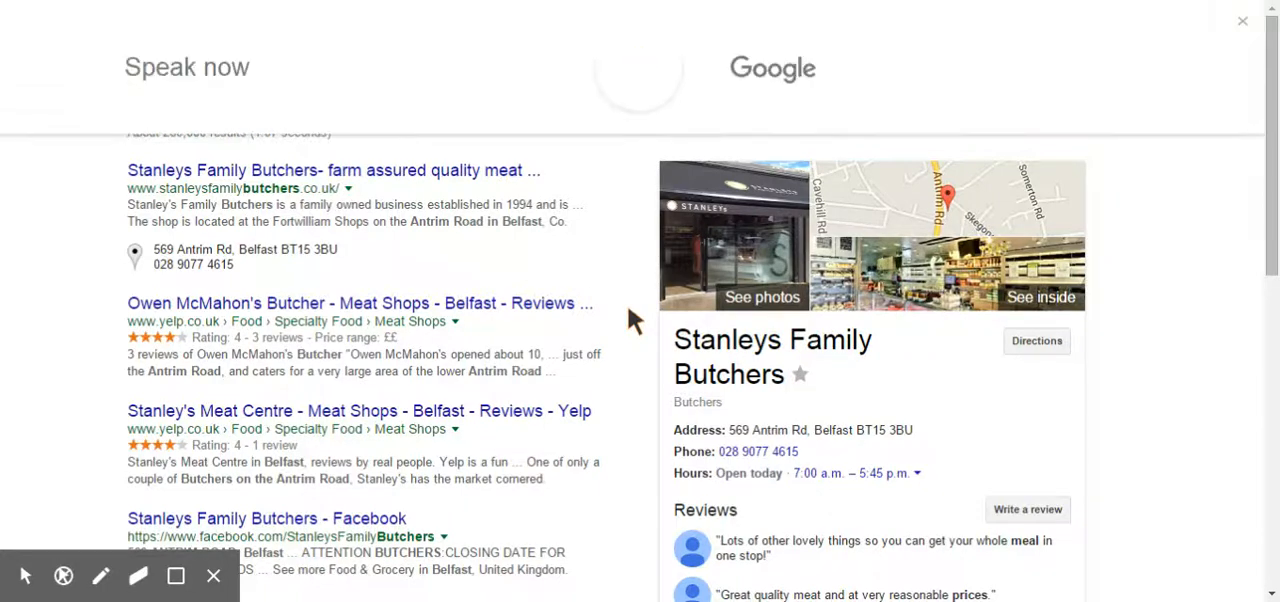
# Open First Health's detail panel from the Lisburn health food store results.
pyautogui.click(638, 68)
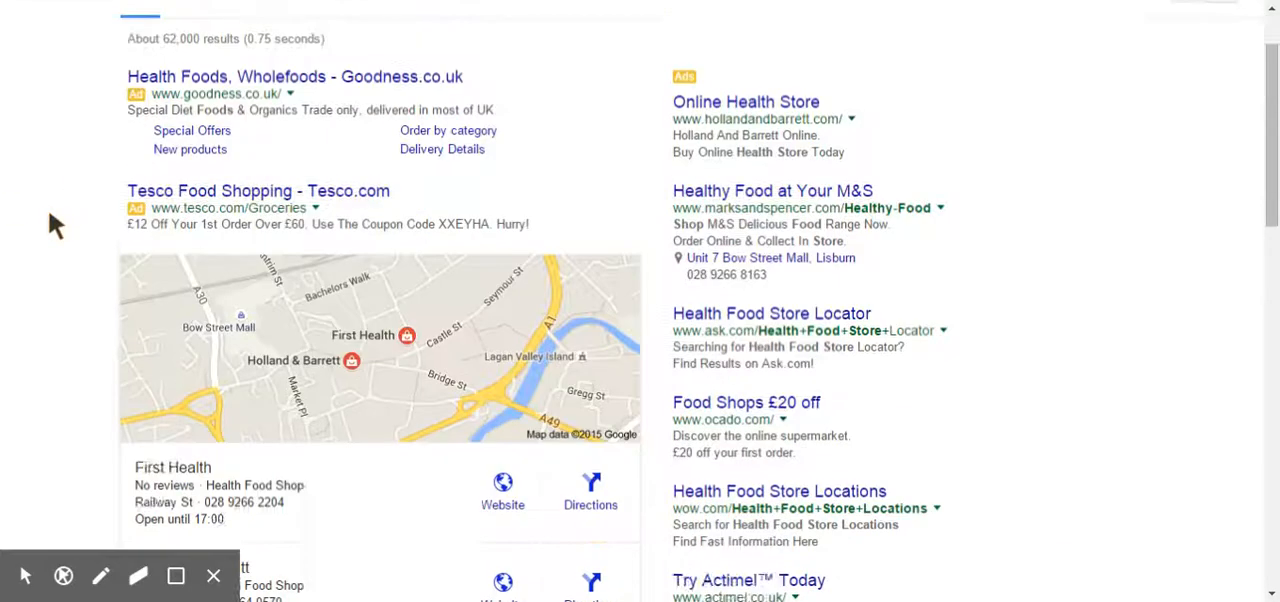
pyautogui.scroll(-3)
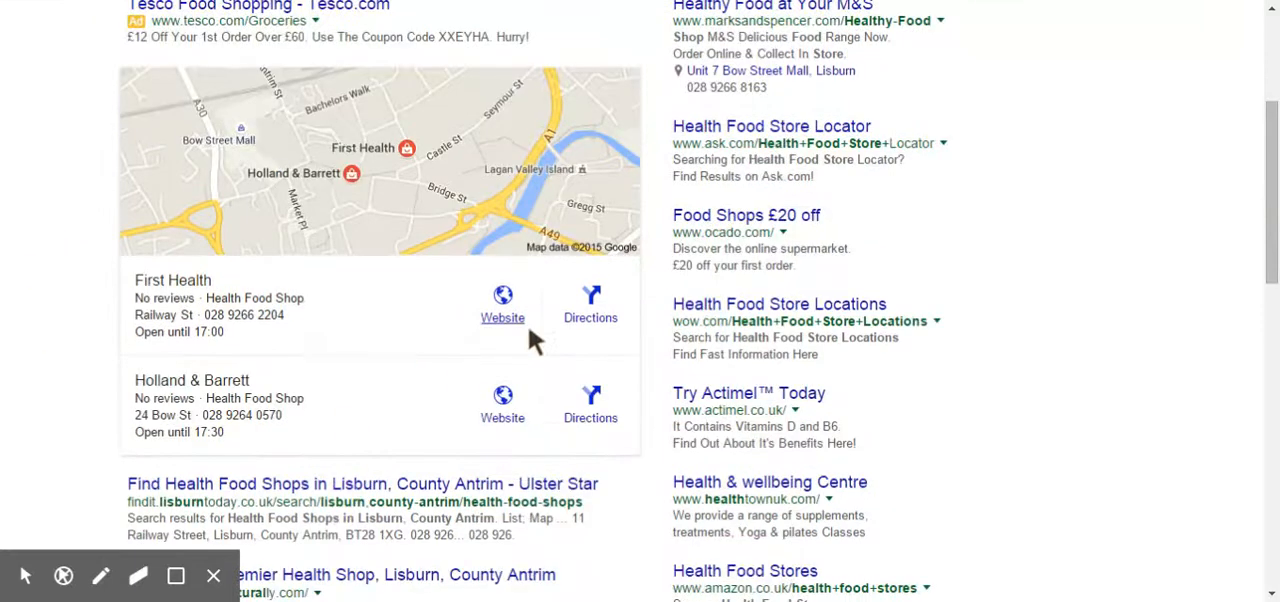
pyautogui.moveTo(320, 525)
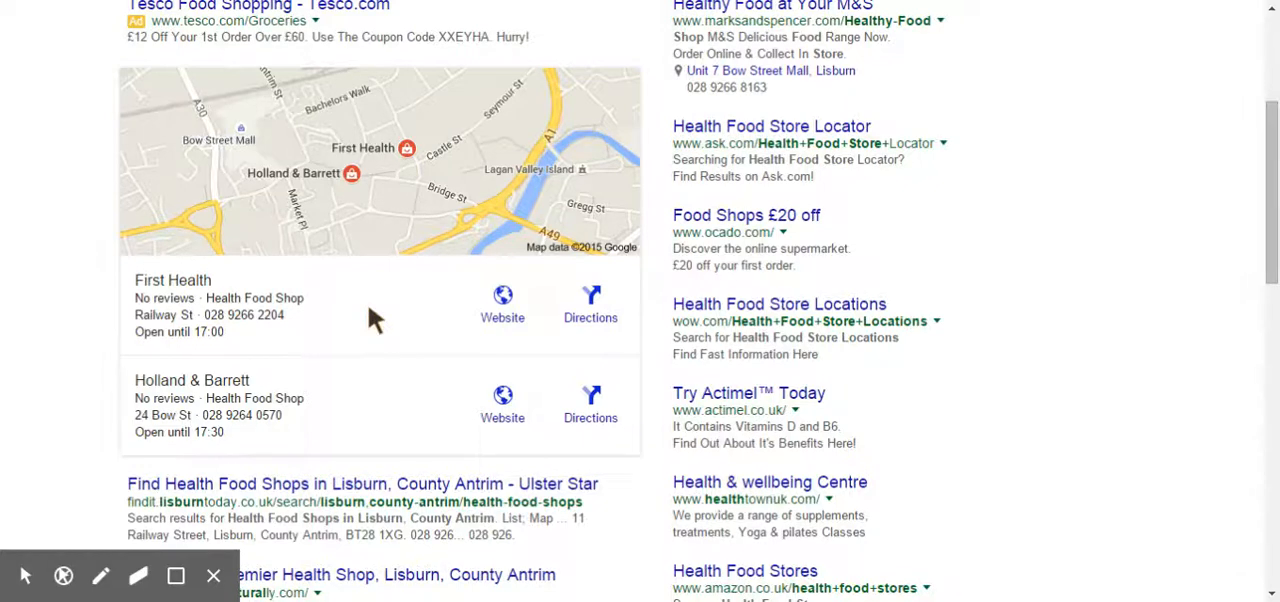
pyautogui.click(172, 280)
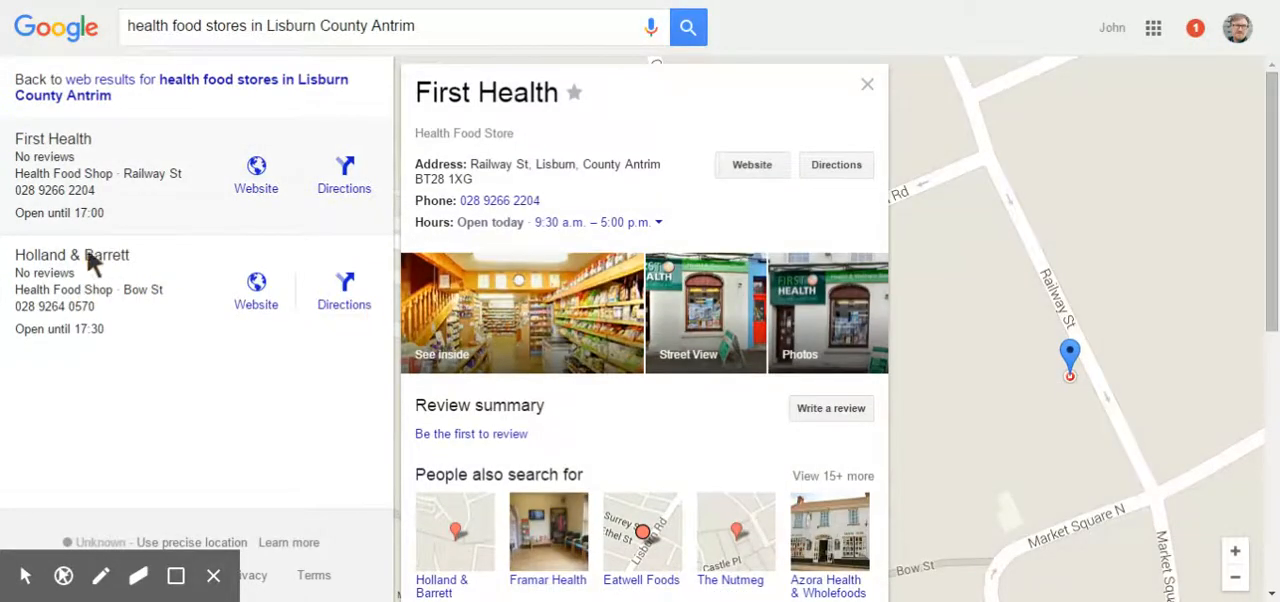
pyautogui.moveTo(1070, 357)
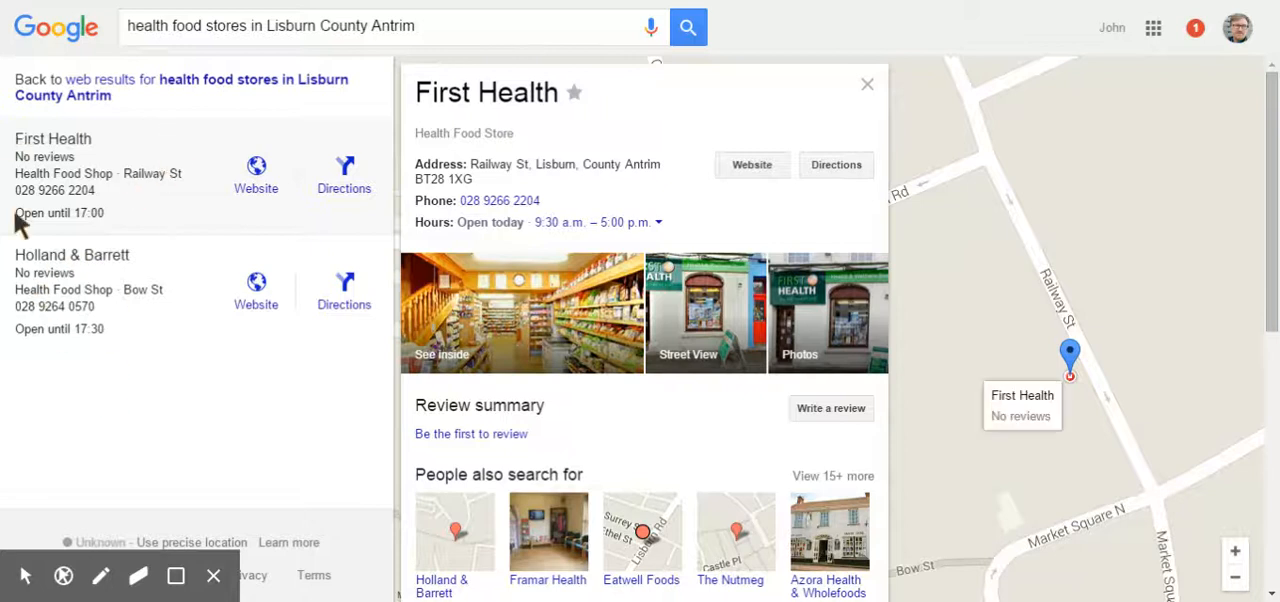
pyautogui.moveTo(500, 318)
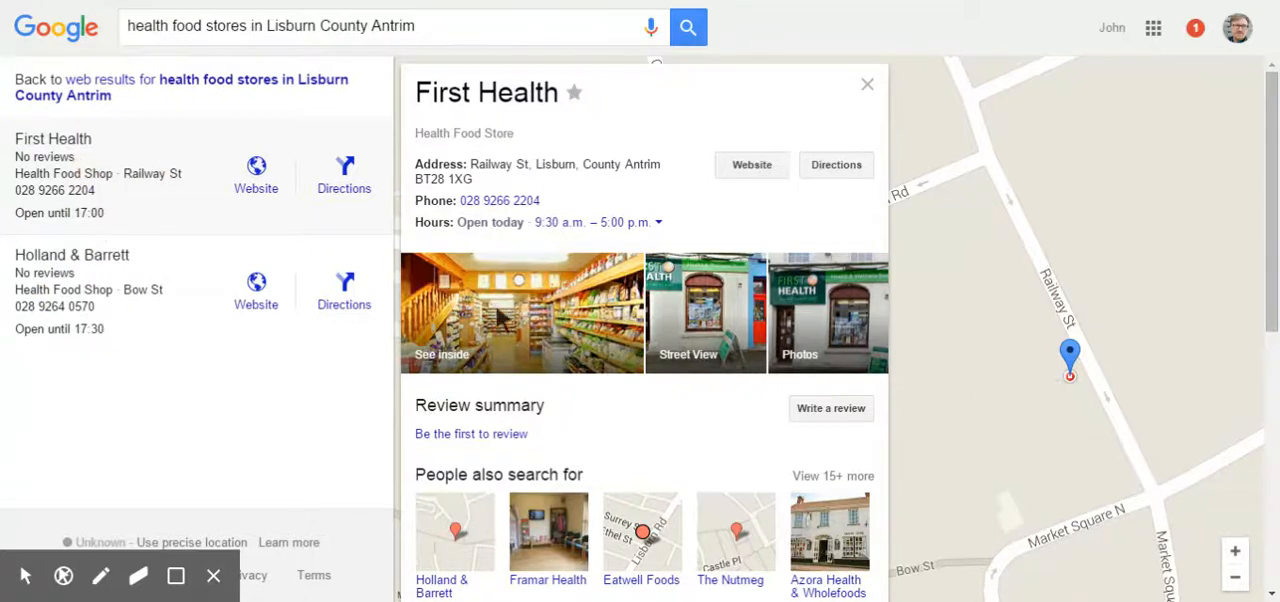
pyautogui.moveTo(68, 42)
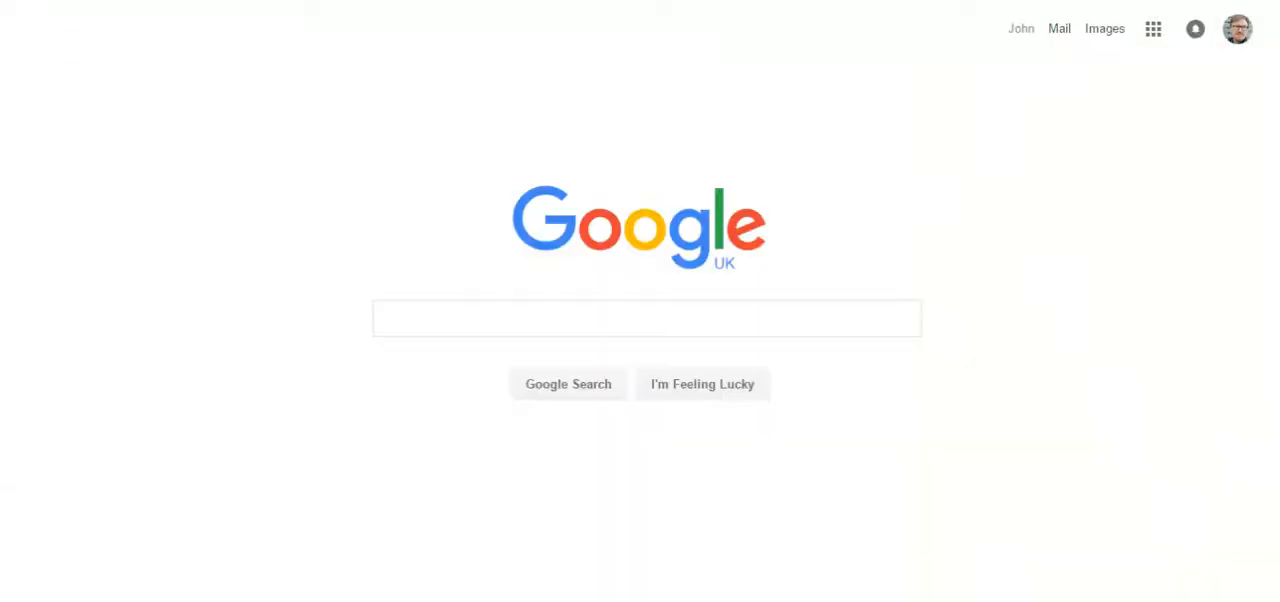
# Voice-search 'carpet suppliers Limerick' and open the Luxury Design Floors Limerick detail panel.
pyautogui.click(647, 318)
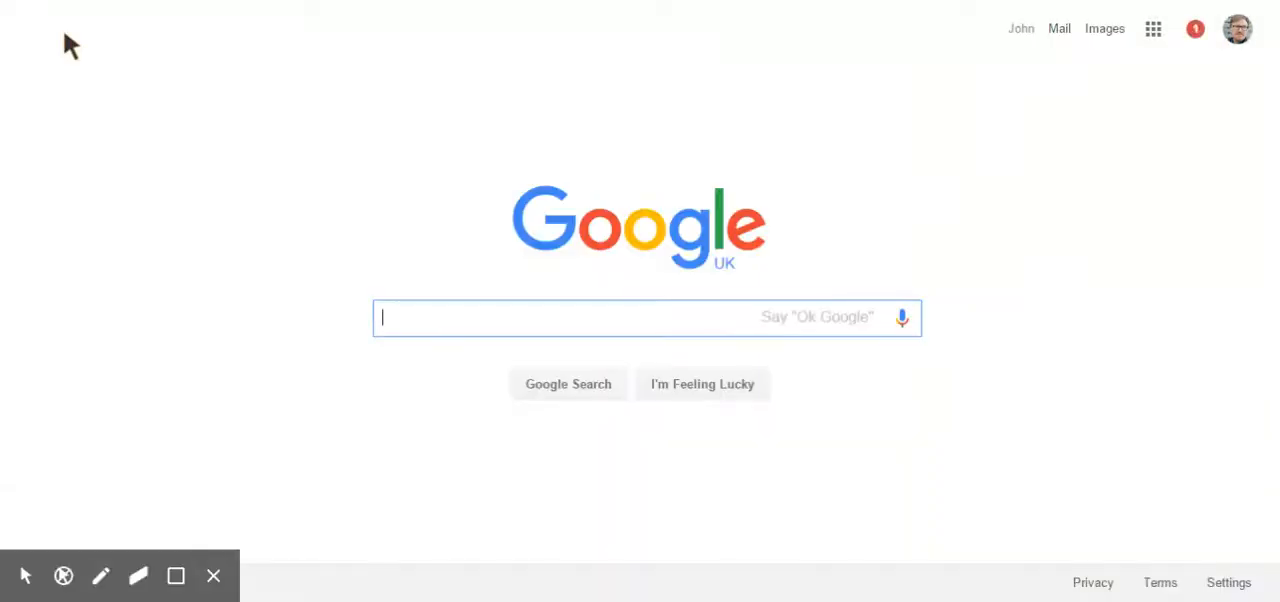
pyautogui.click(901, 317)
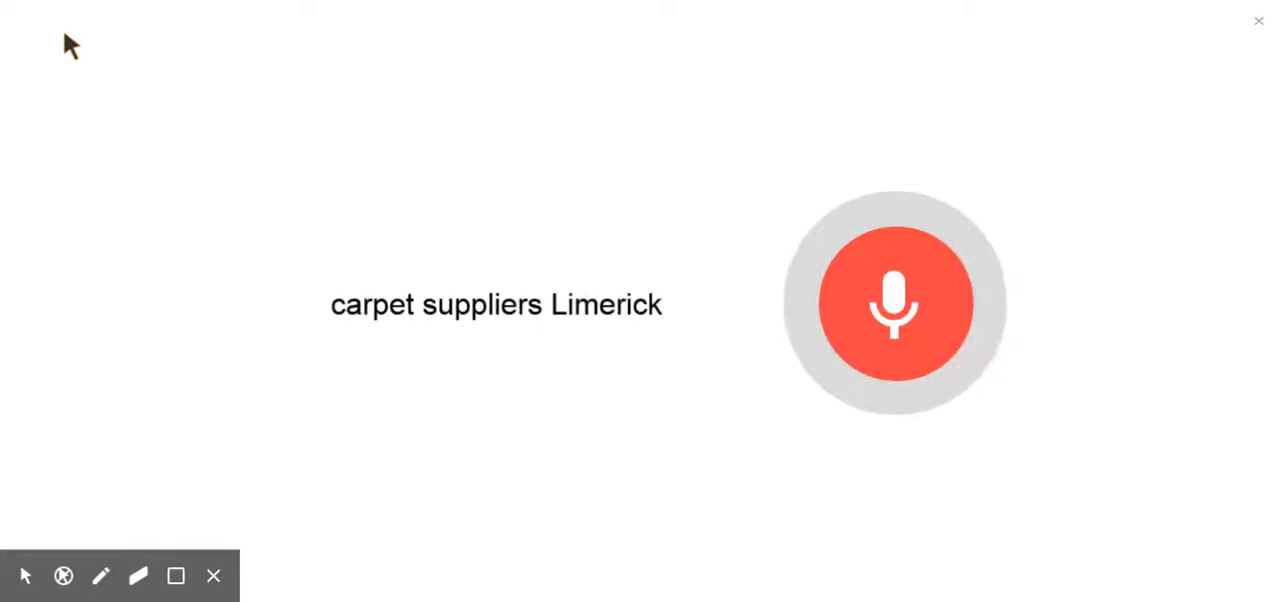
pyautogui.click(893, 303)
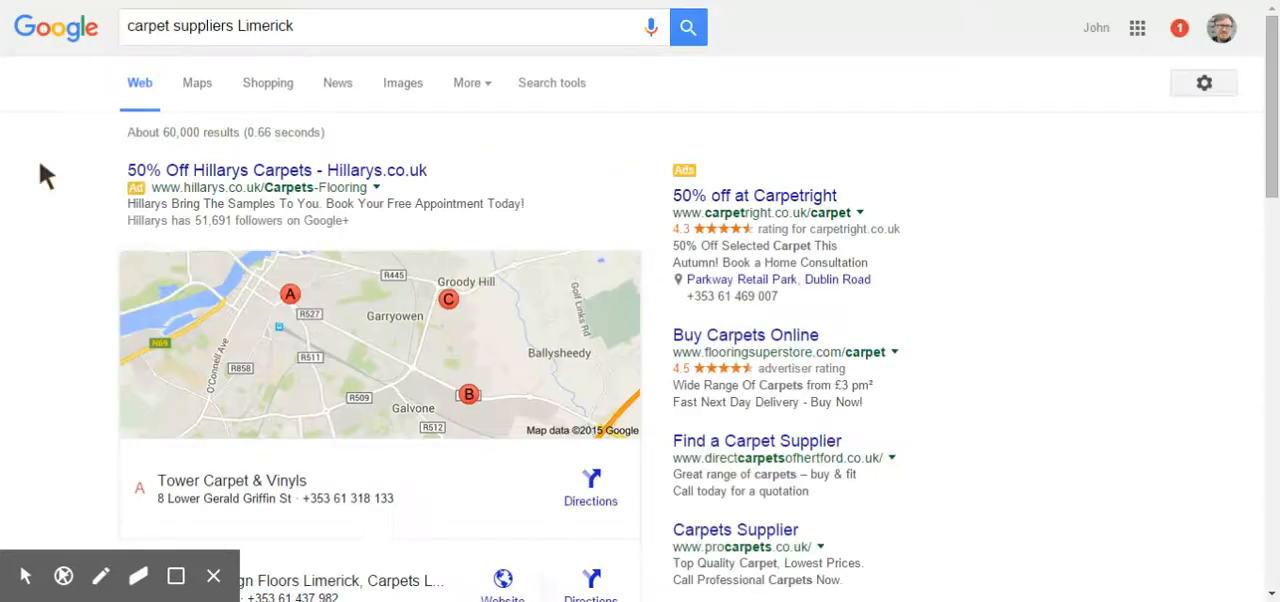
pyautogui.scroll(-3)
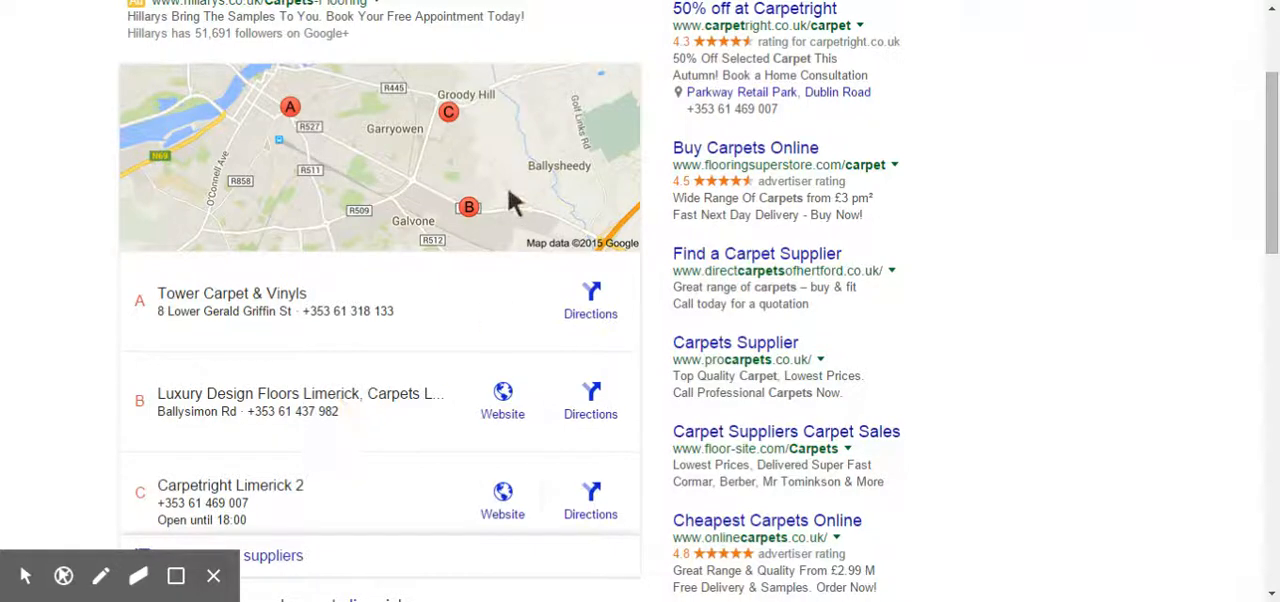
pyautogui.moveTo(455, 160)
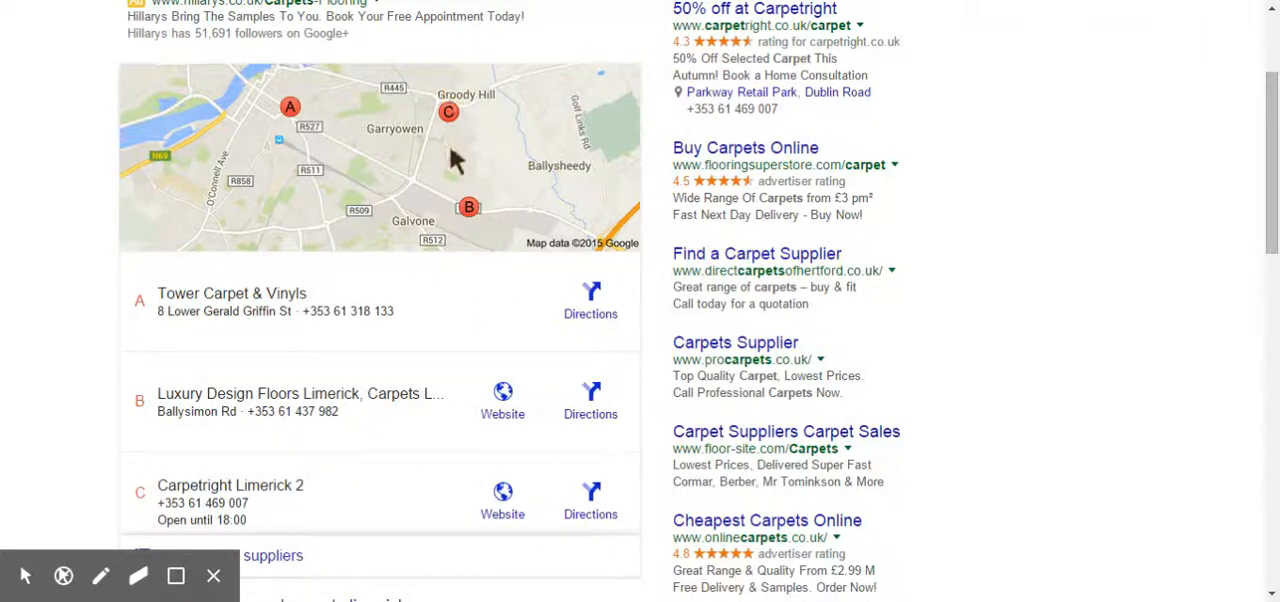
pyautogui.moveTo(290, 388)
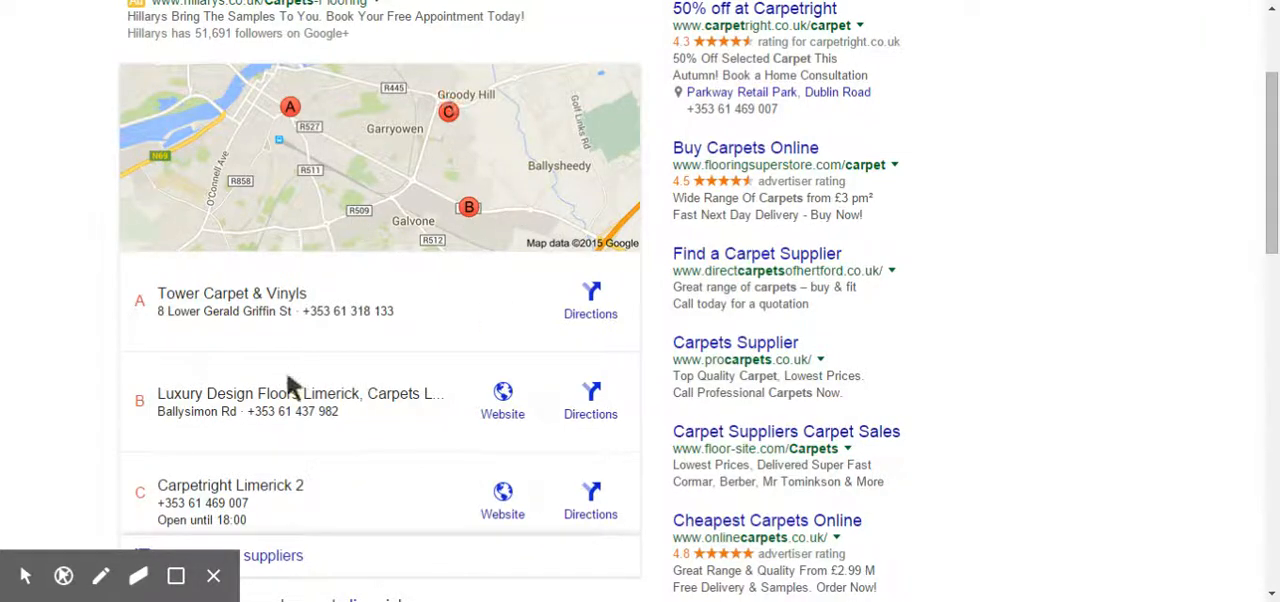
pyautogui.click(300, 393)
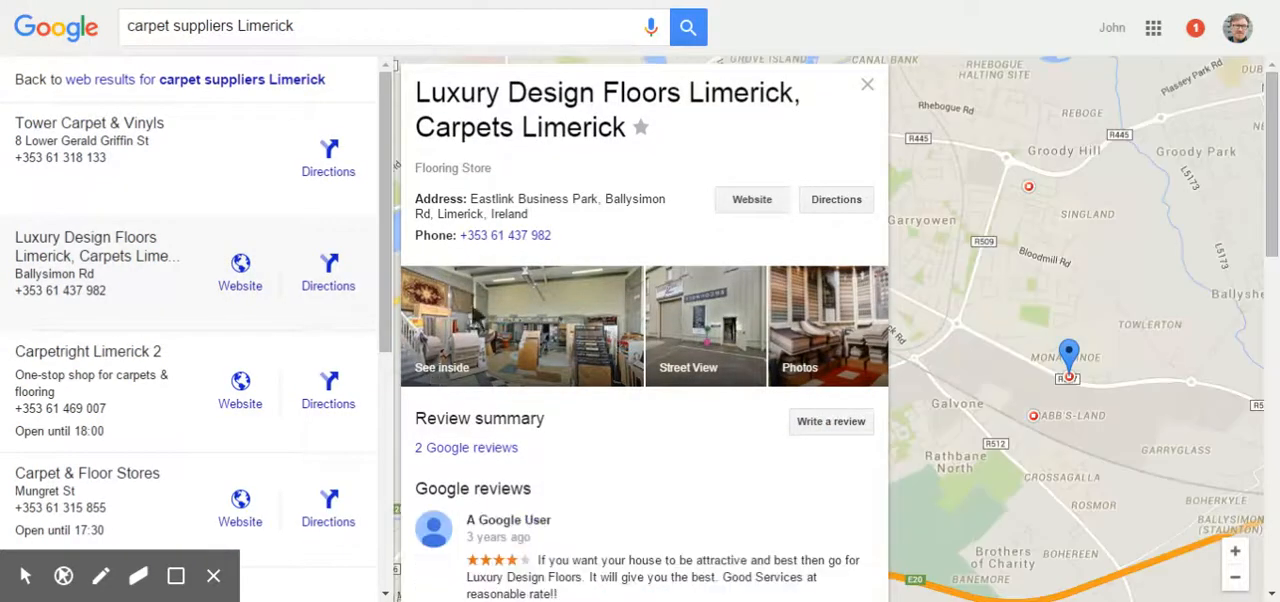
pyautogui.moveTo(290, 55)
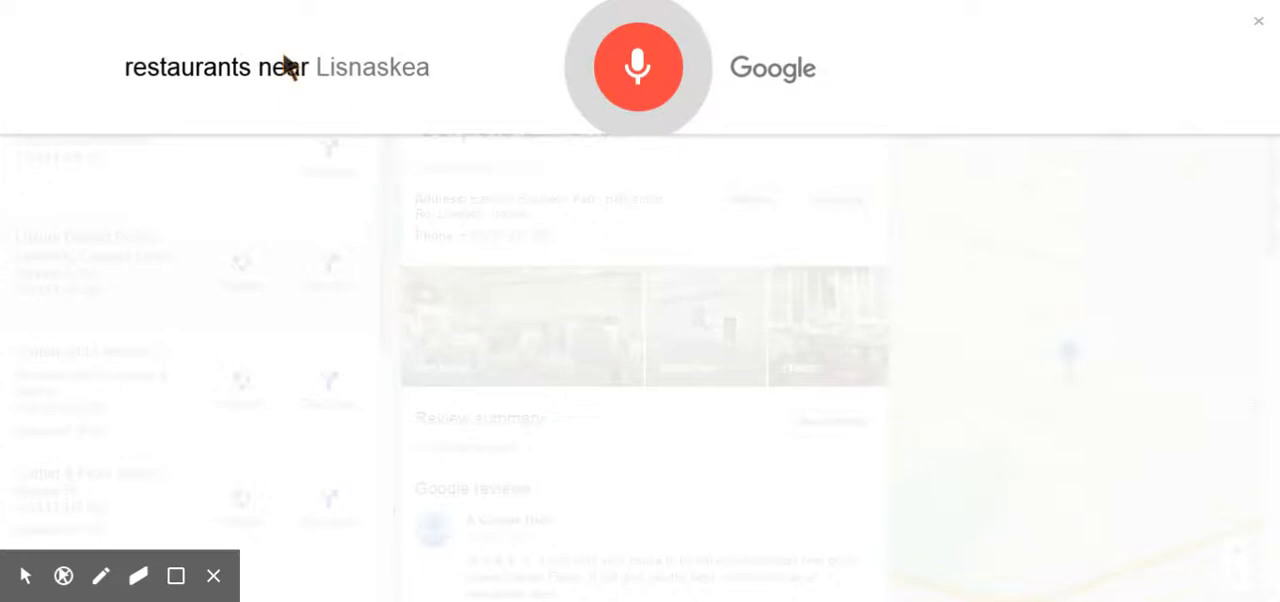
# Search 'restaurants near Lisnaskea' and open Watermill Restaurant's panel with address, hours and reviews.
pyautogui.click(1258, 20)
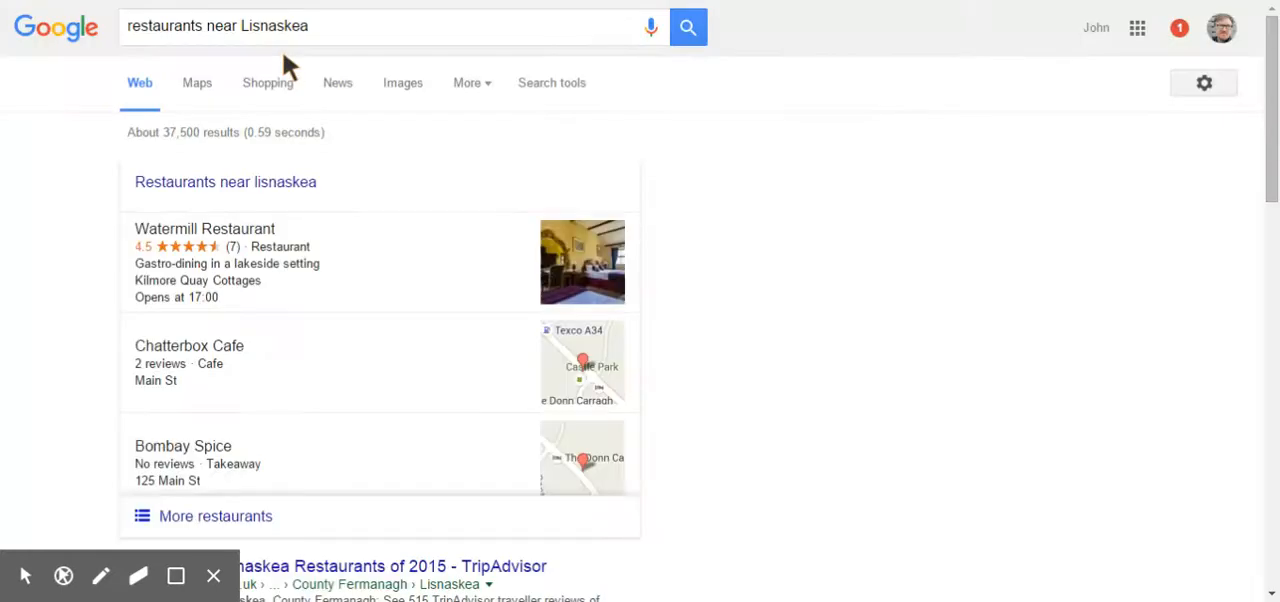
pyautogui.moveTo(278, 321)
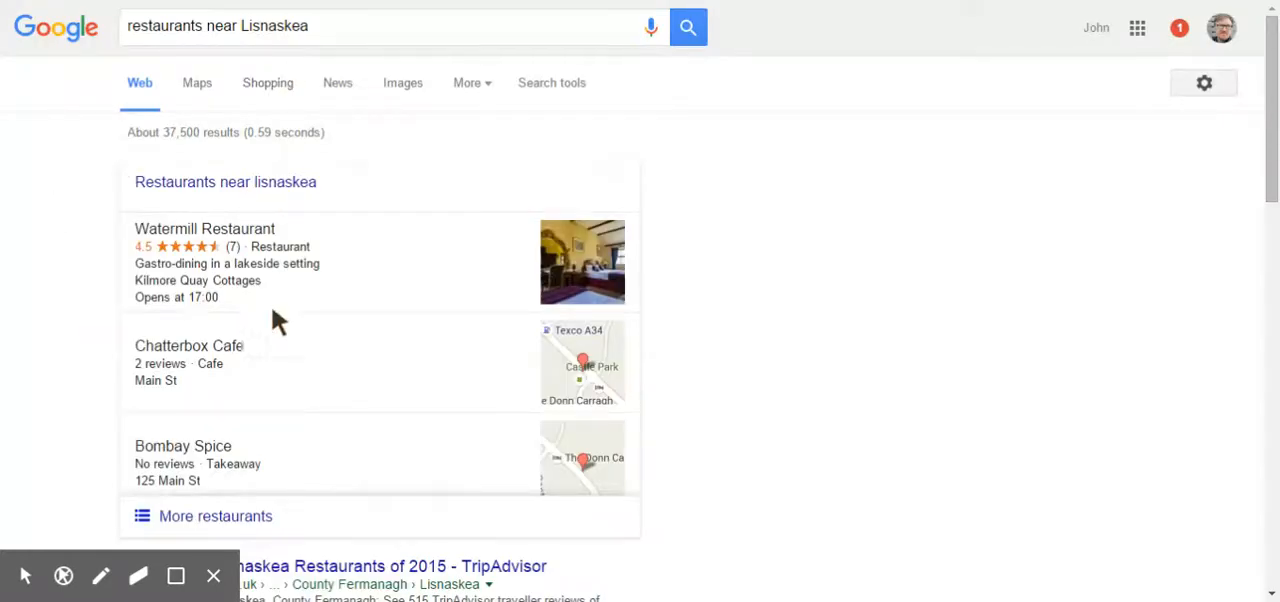
pyautogui.moveTo(262, 292)
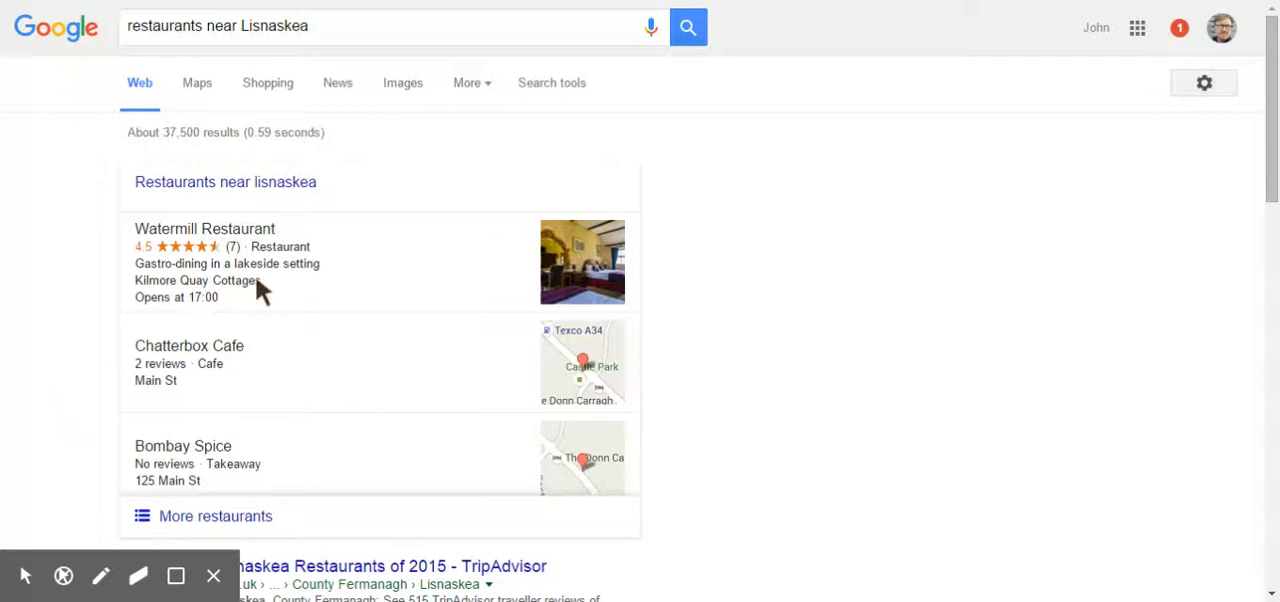
pyautogui.moveTo(362, 278)
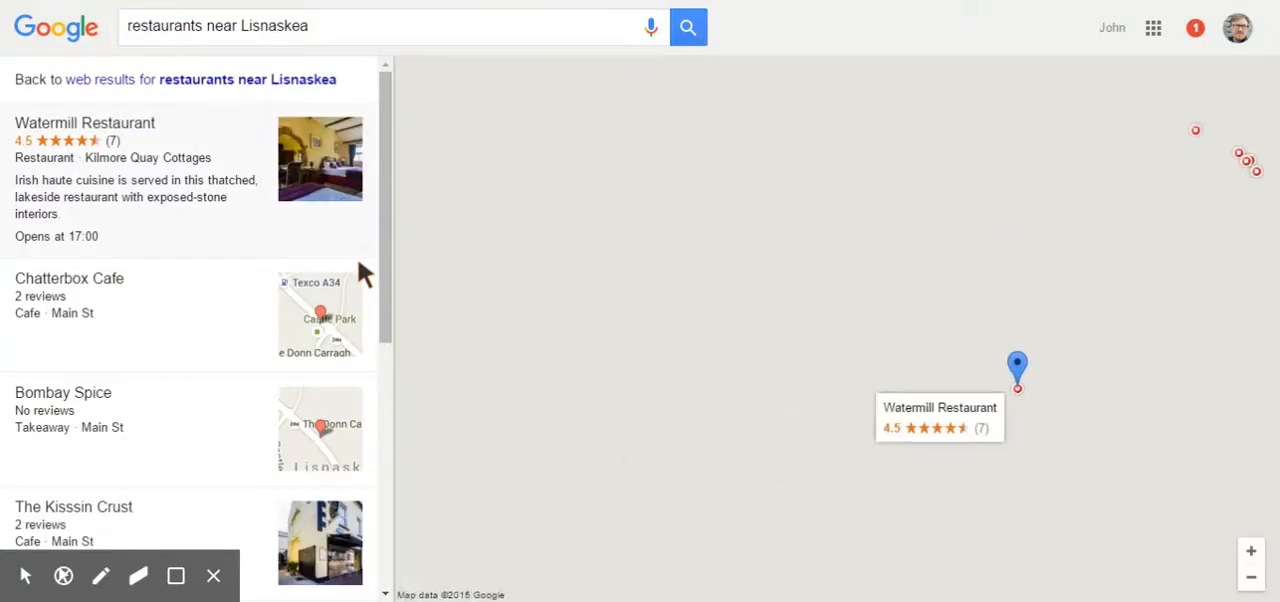
pyautogui.click(1017, 372)
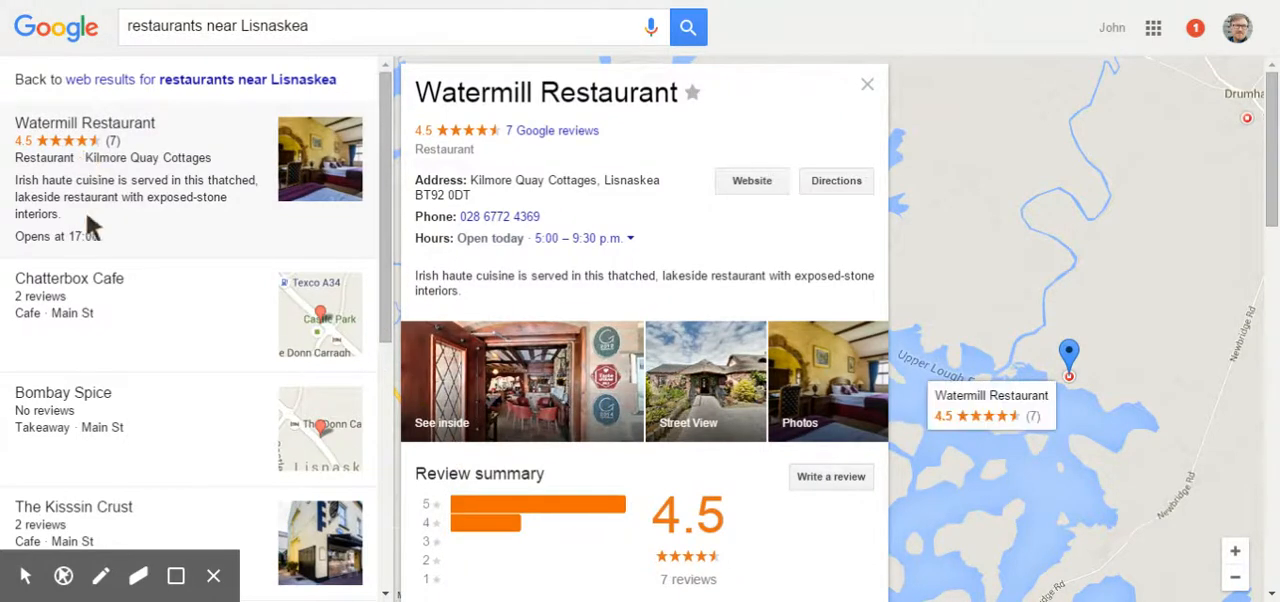
pyautogui.moveTo(130, 175)
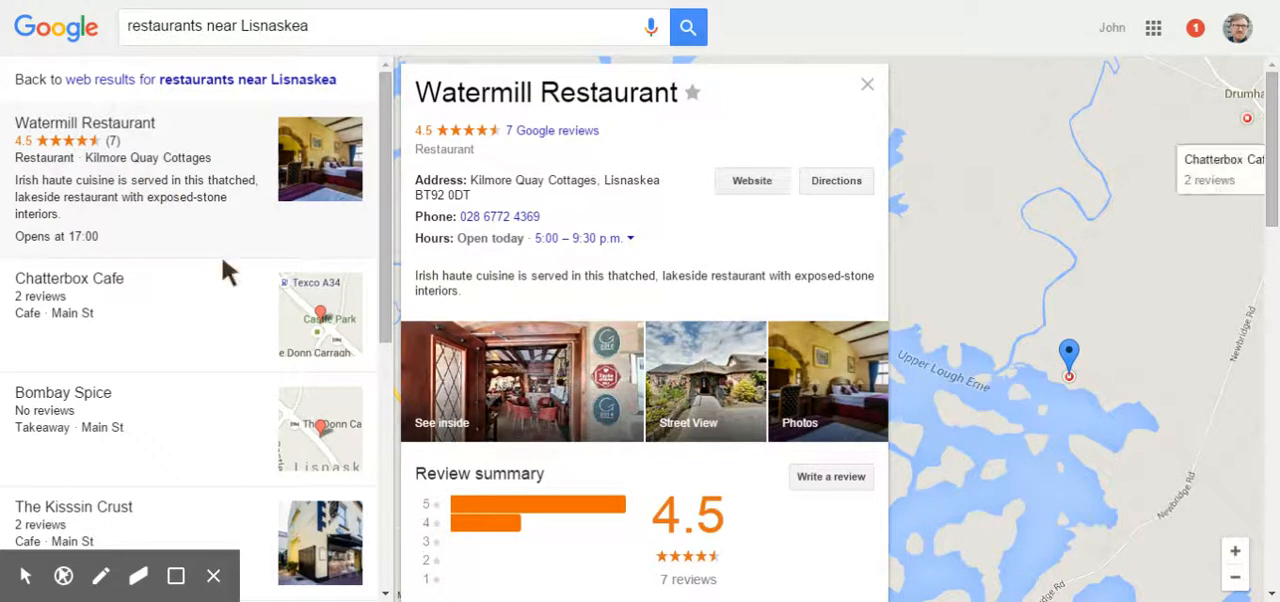
pyautogui.moveTo(592, 440)
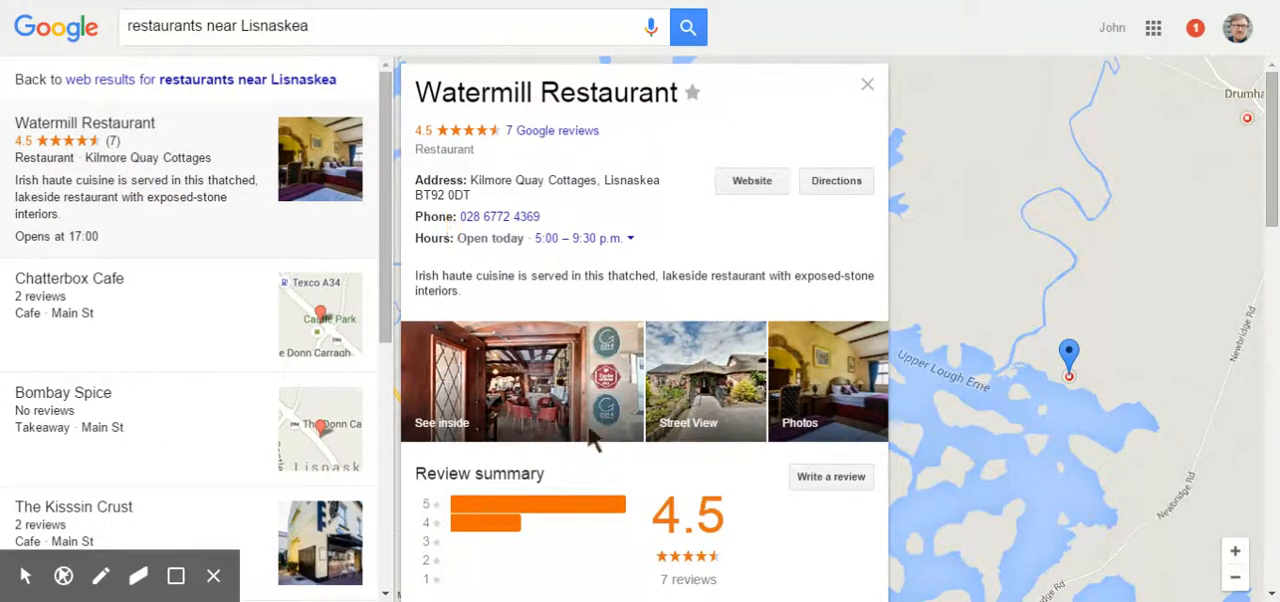
pyautogui.moveTo(610, 350)
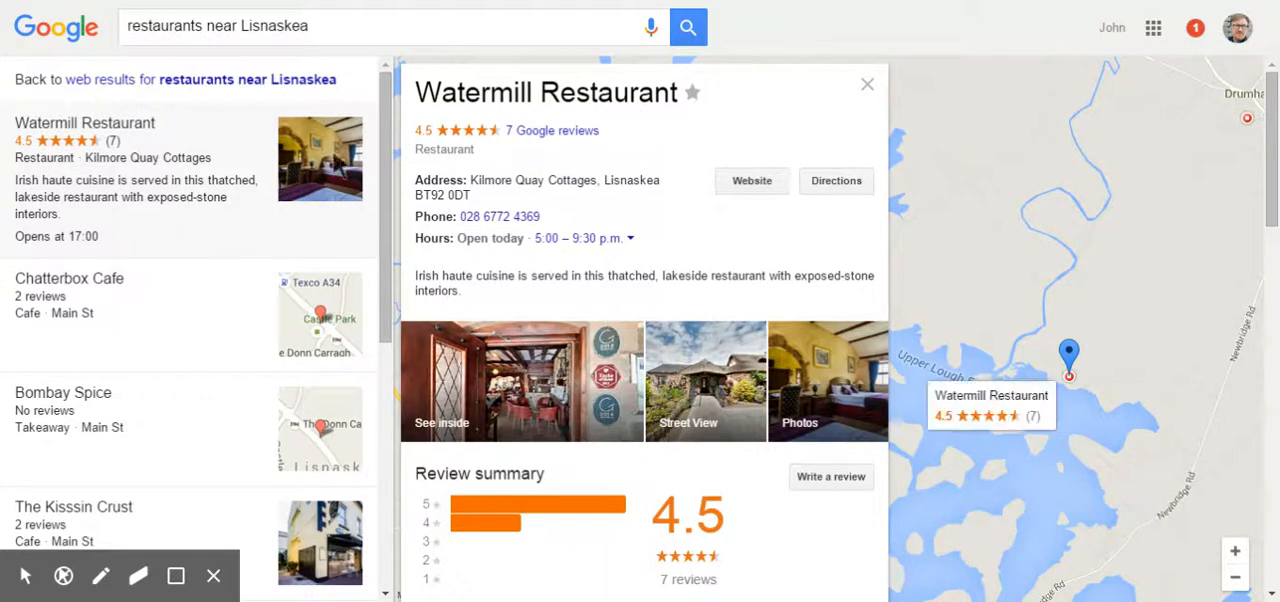
pyautogui.moveTo(170, 190)
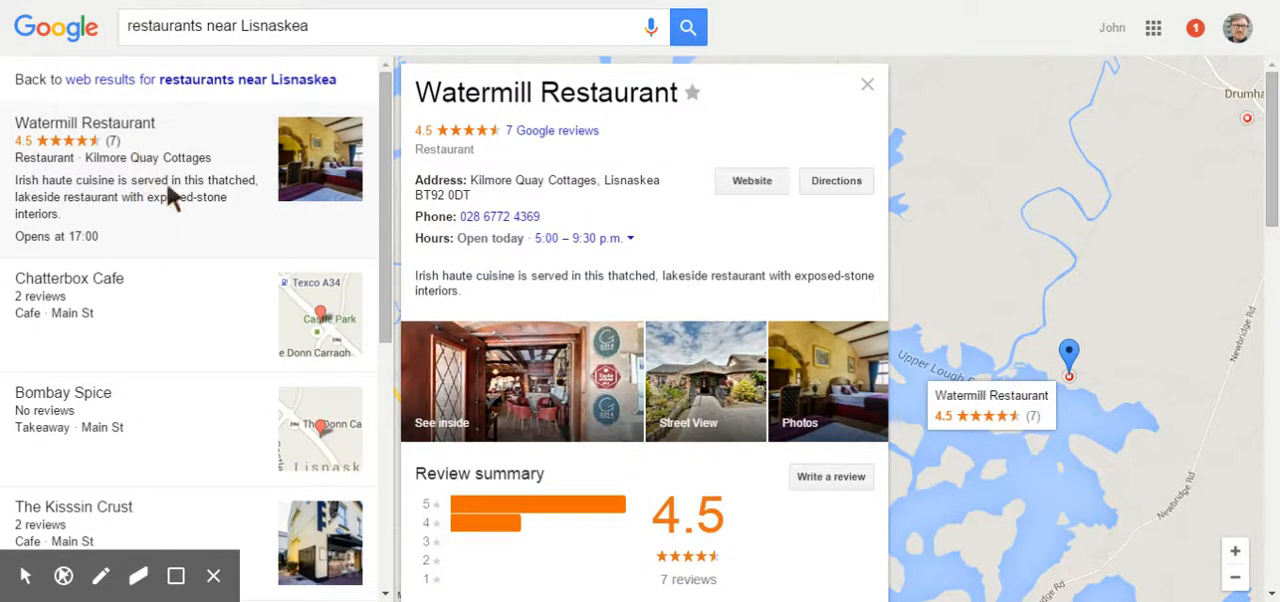